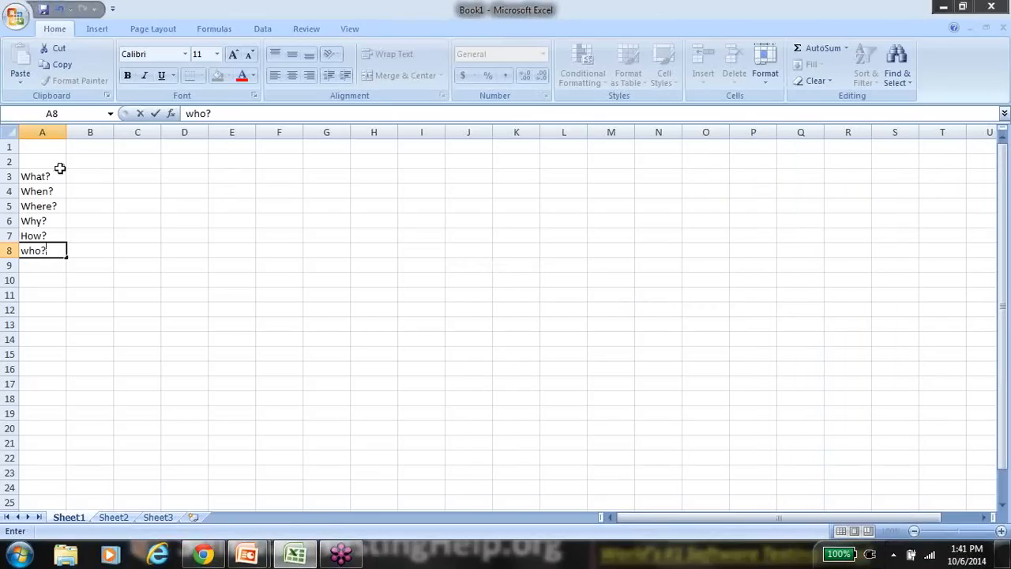
Step: Confirm the who? entry in A8, completing the question list
{"action": "left_click", "coordinate": [43, 162]}
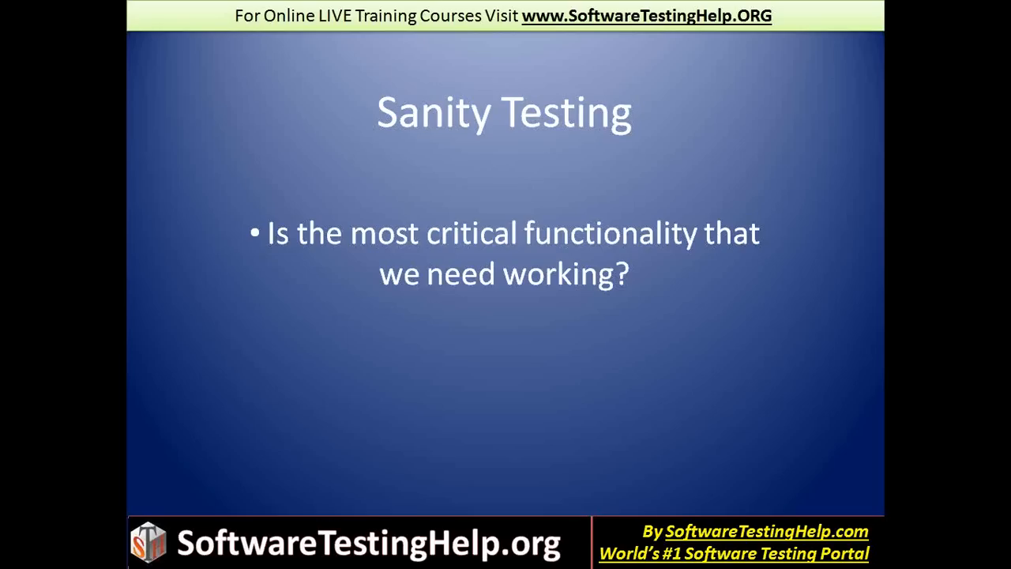
Step: Switch from the Sanity Testing slide back toward the Excel Book1 workbook
{"action": "key", "text": "alt+tab"}
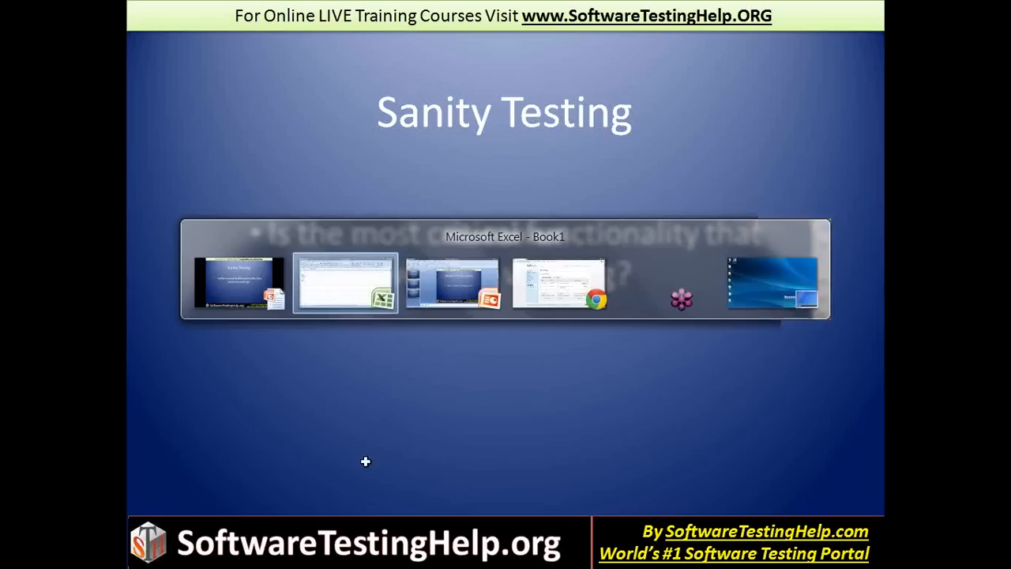
Step: Return to the Book1 workbook and select C3 for the What? answer
{"action": "left_click", "coordinate": [344, 282]}
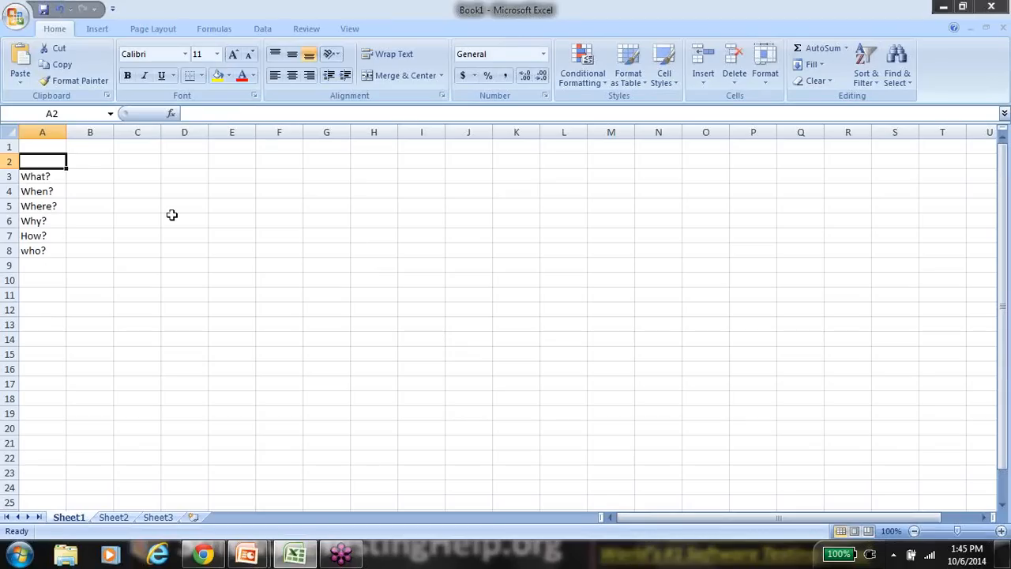
{"action": "mouse_move", "coordinate": [142, 181]}
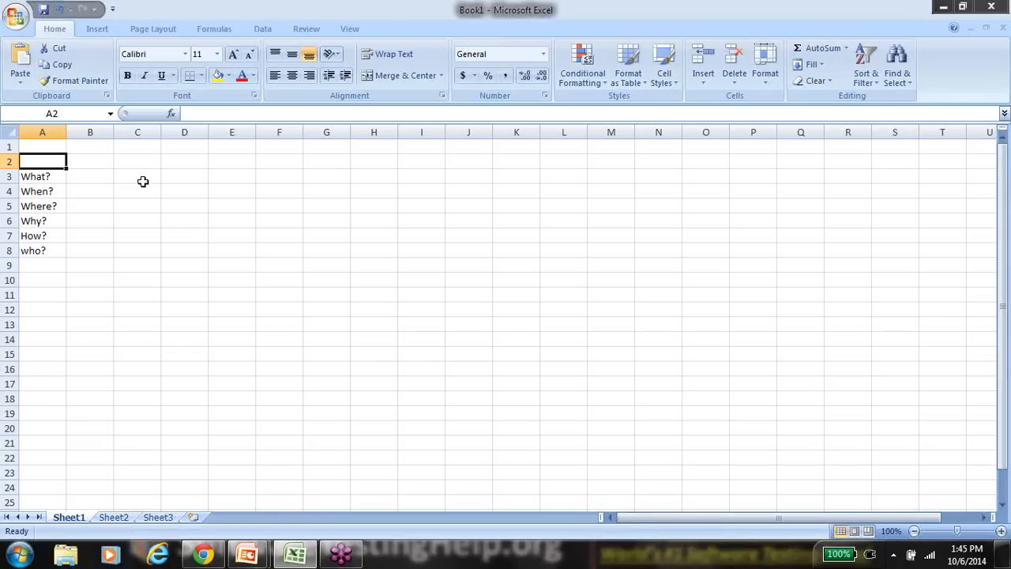
{"action": "left_click", "coordinate": [137, 177]}
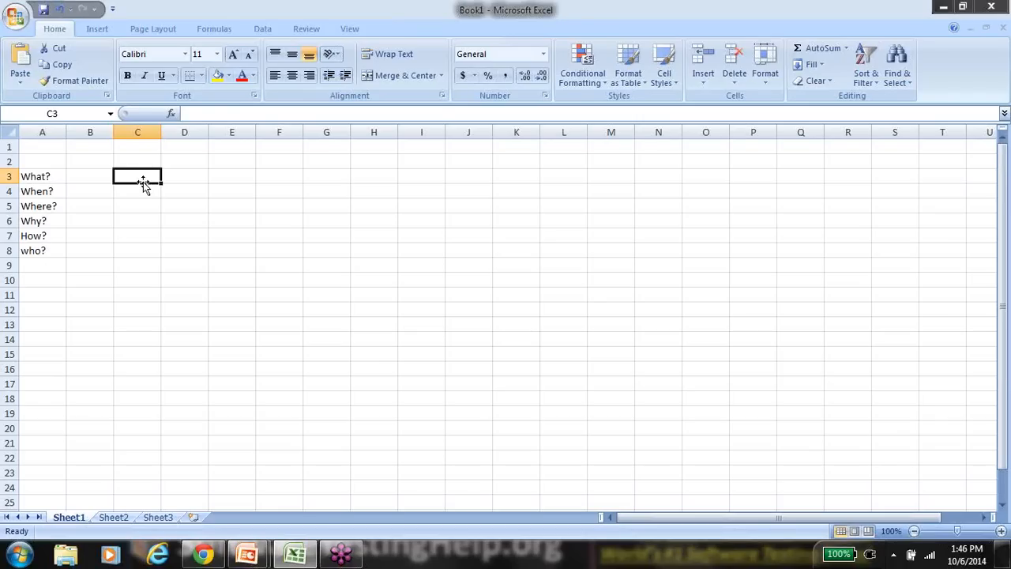
Step: Enter 'smoke- checkpoint- validation' and 'Sanity- functional testing' on two lines in C3
{"action": "type", "text": "s"}
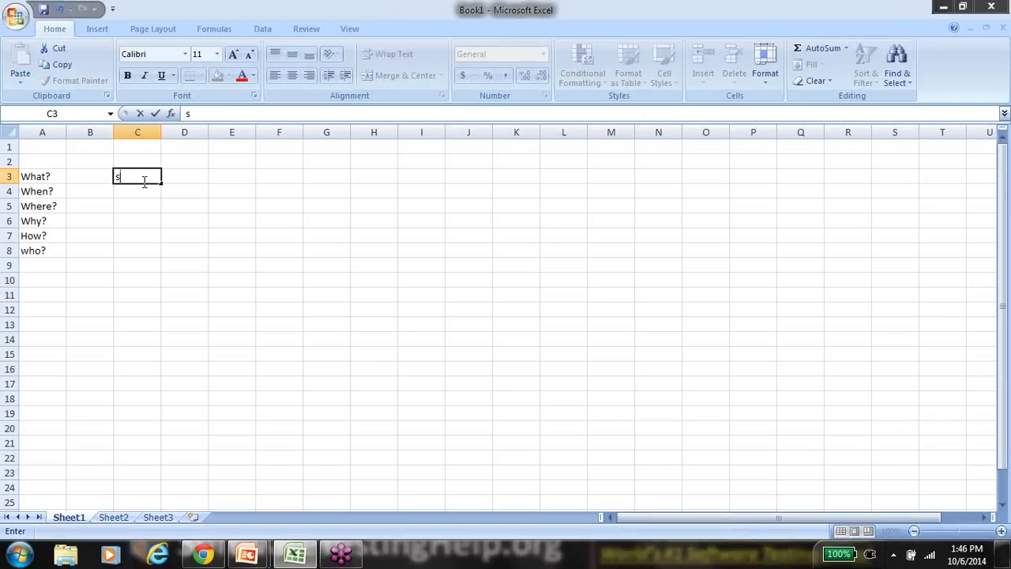
{"action": "type", "text": "mopk"}
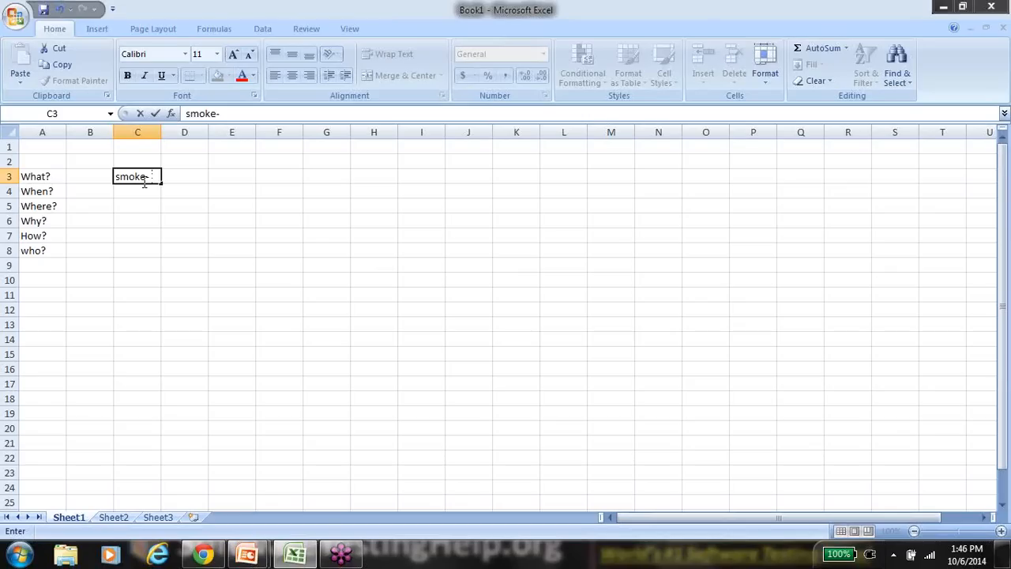
{"action": "type", "text": "checkpoin"}
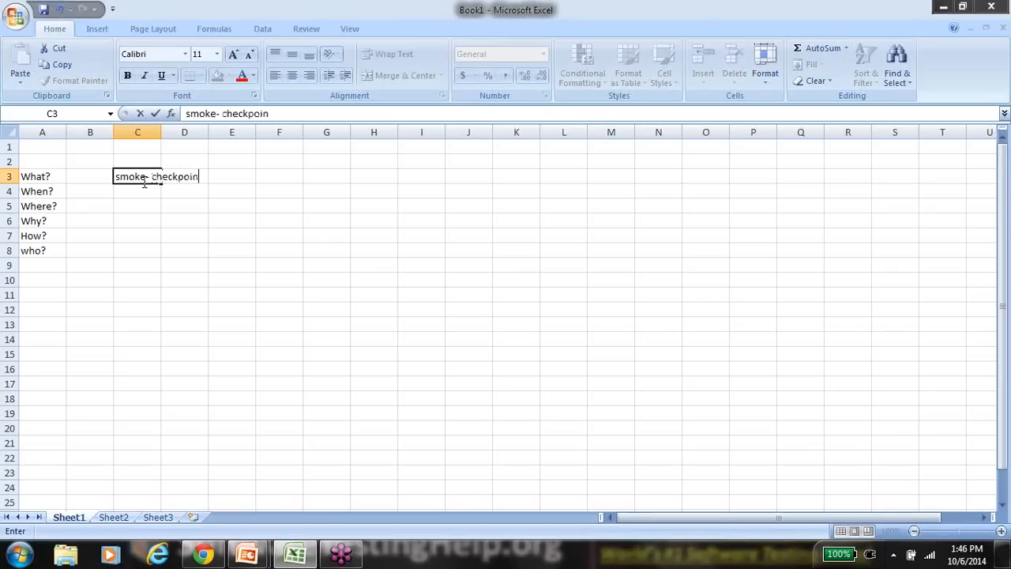
{"action": "type", "text": "t"}
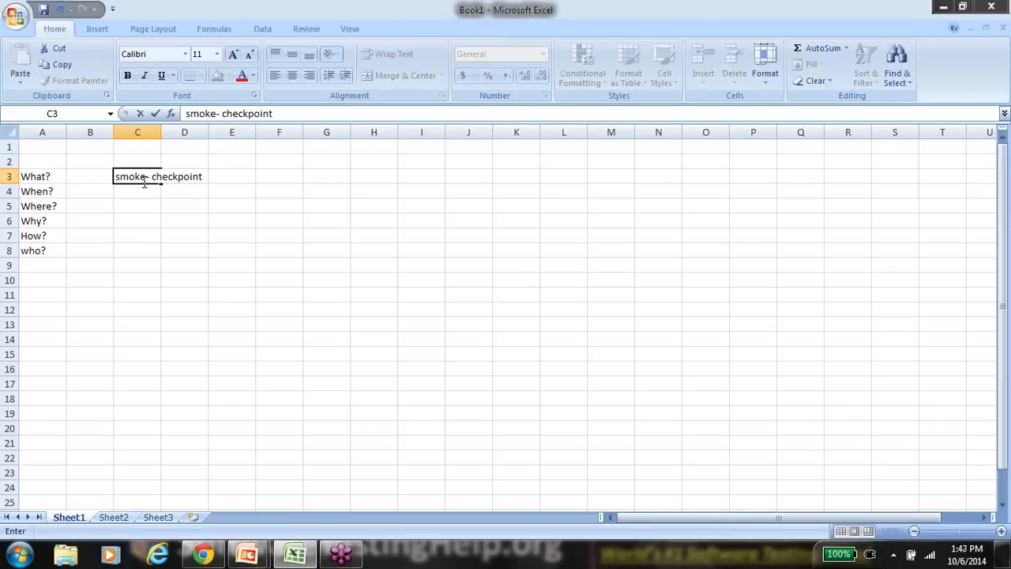
{"action": "type", "text": "-"}
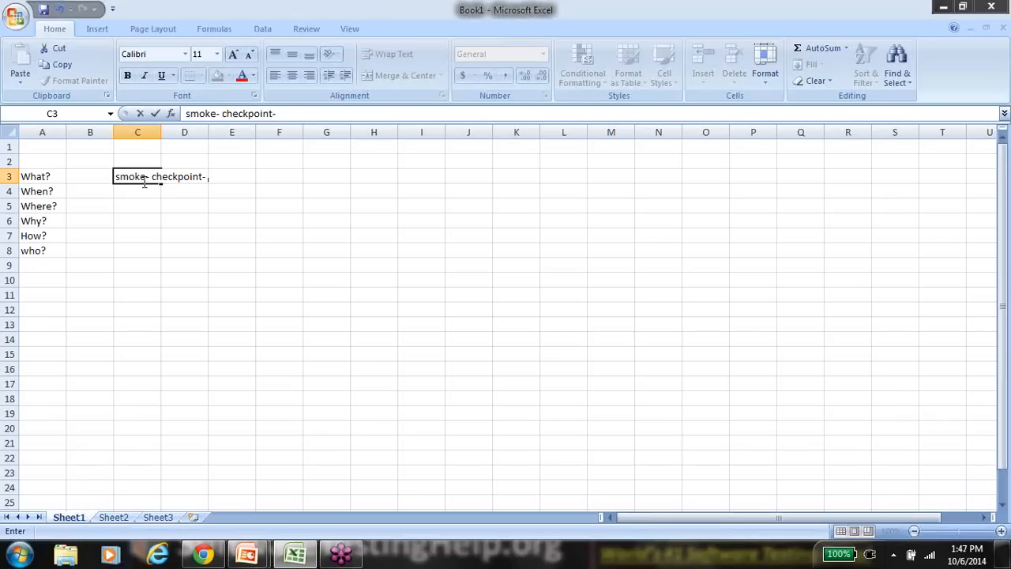
{"action": "type", "text": "validation"}
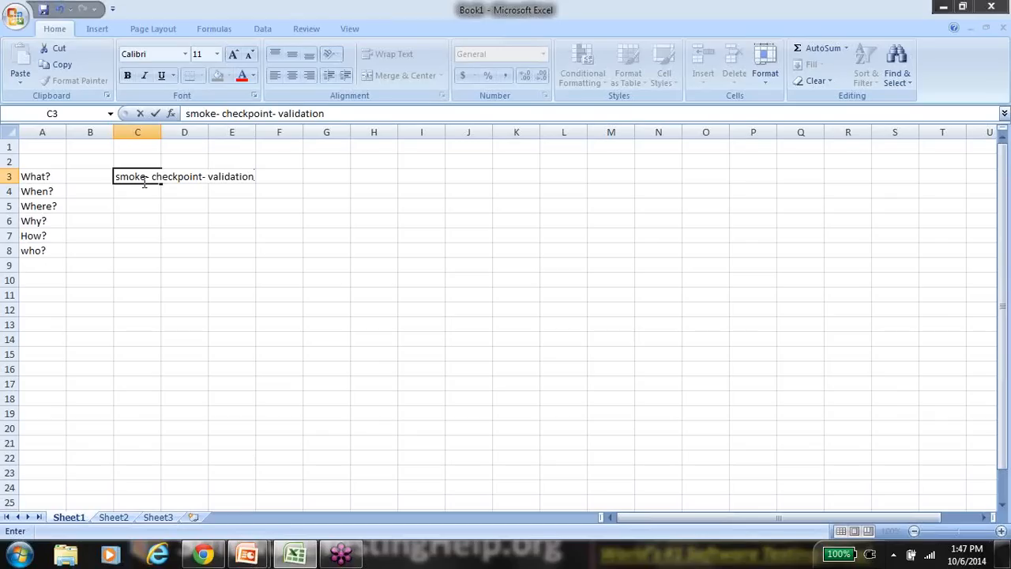
{"action": "type", "text": "Sanity-"}
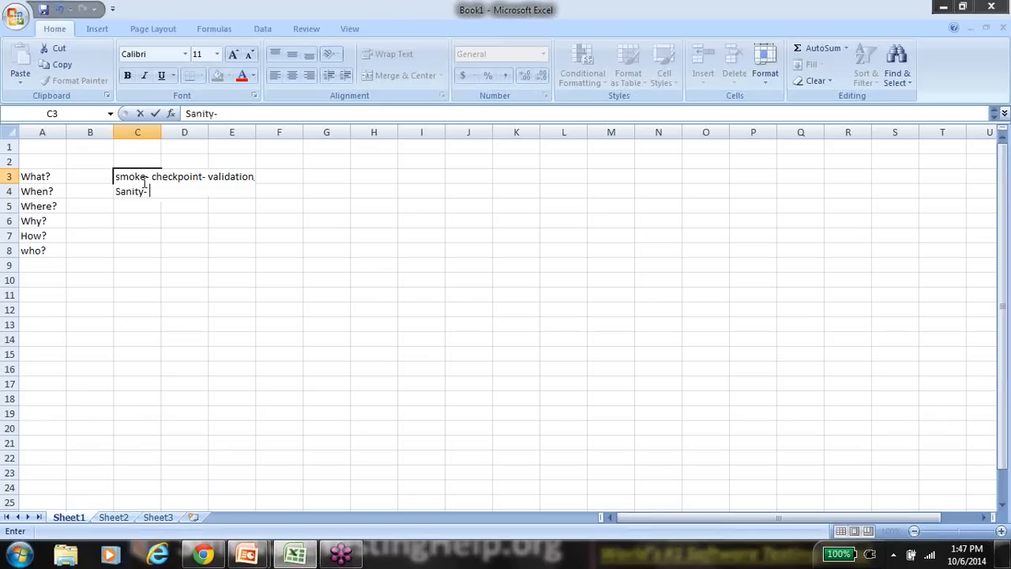
{"action": "type", "text": "f"}
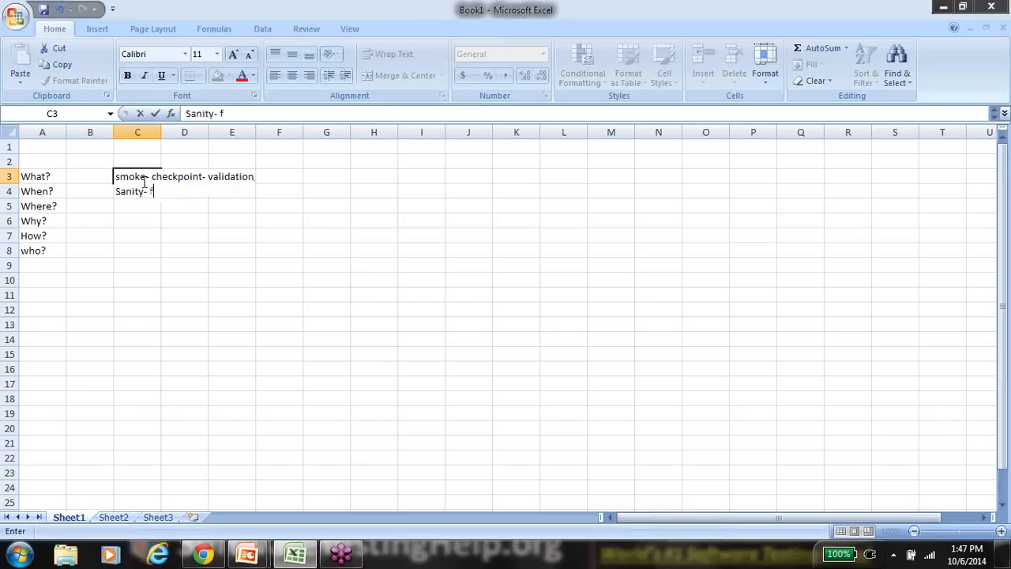
{"action": "type", "text": "unc"}
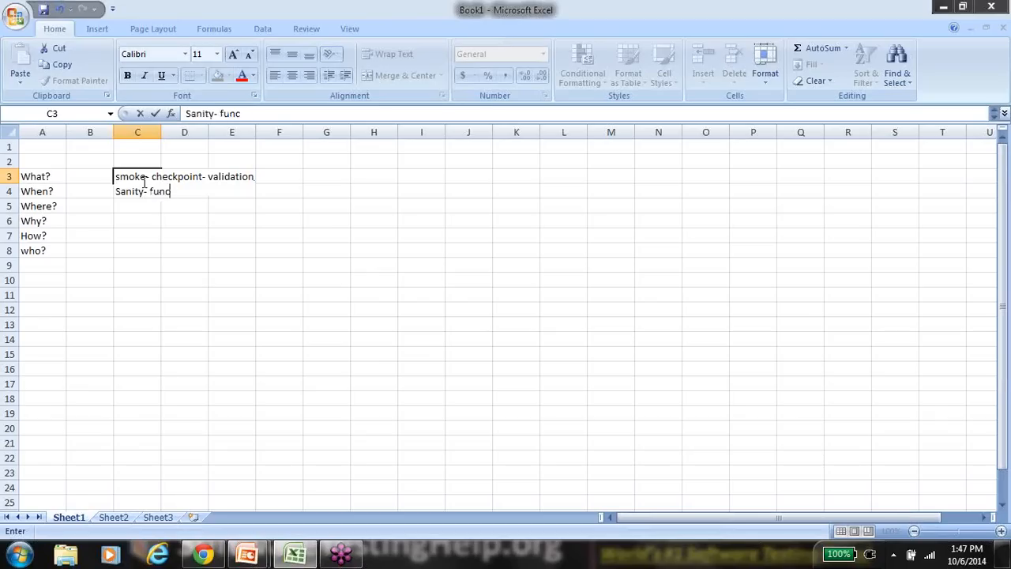
{"action": "type", "text": "ionalit"}
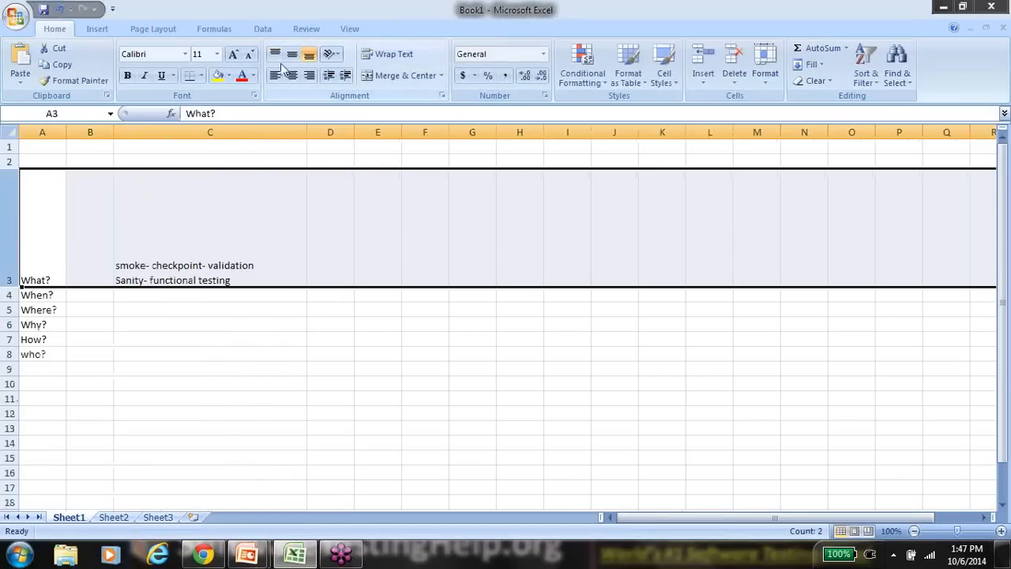
Step: Enter the When? answer 'Any time a new build is deployed' in C4
{"action": "left_click", "coordinate": [209, 205]}
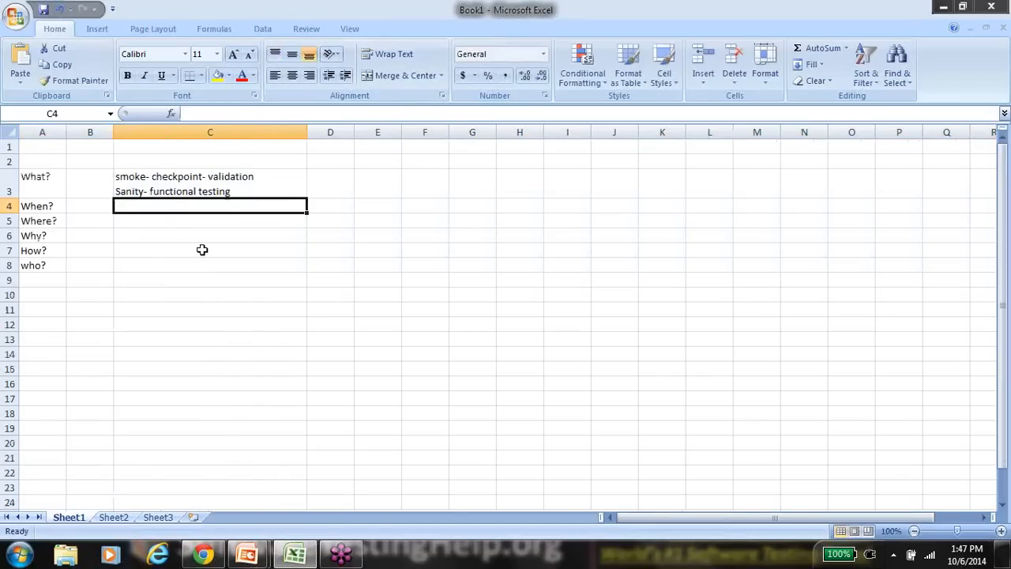
{"action": "type", "text": "Any time a new bu"}
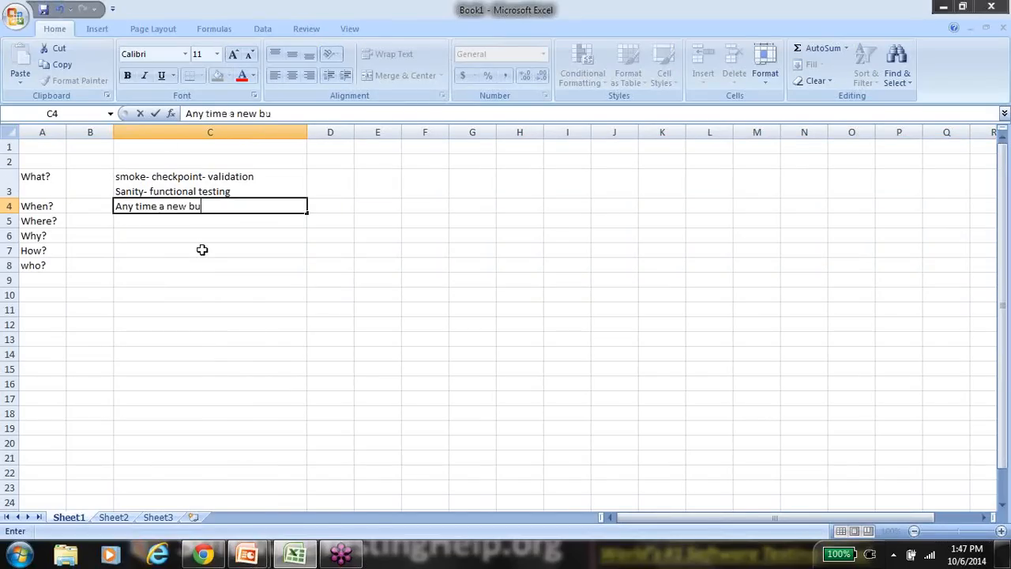
{"action": "type", "text": "ild is deal"}
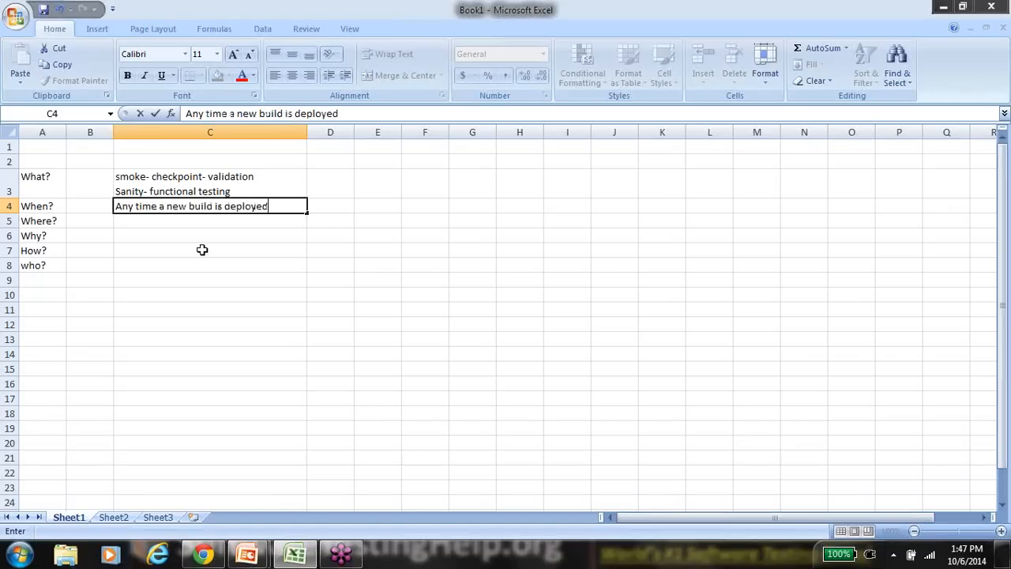
{"action": "key", "text": "enter"}
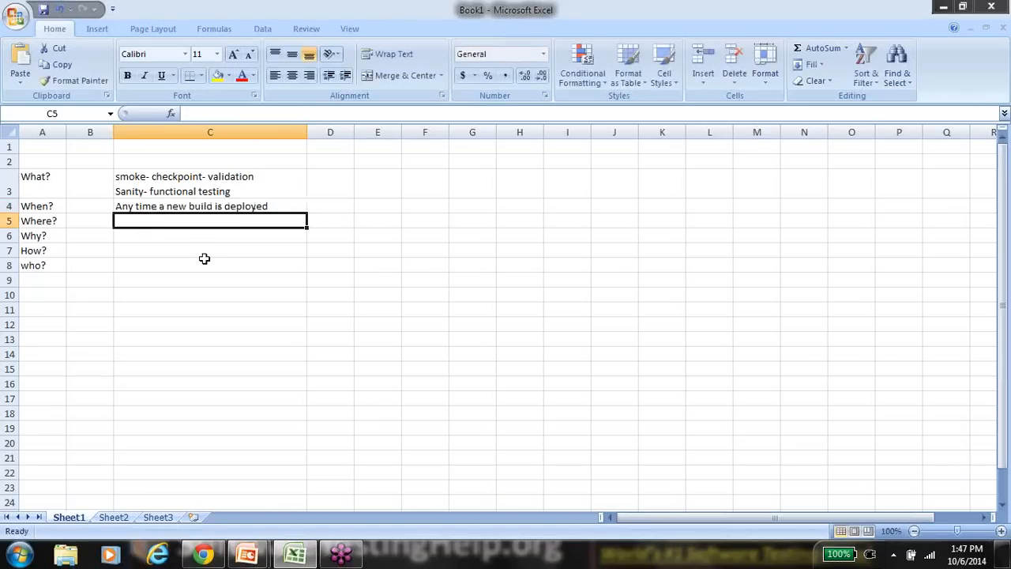
Step: Start the Where? answer in C5 with 'QA- Testers, QA team' and begin a Prod line
{"action": "type", "text": "QA"}
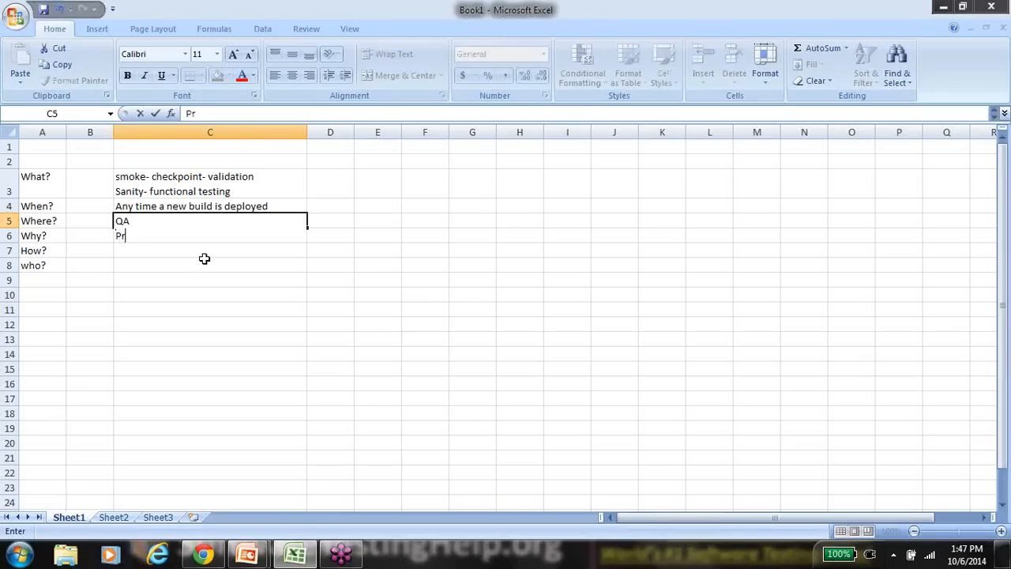
{"action": "type", "text": "od"}
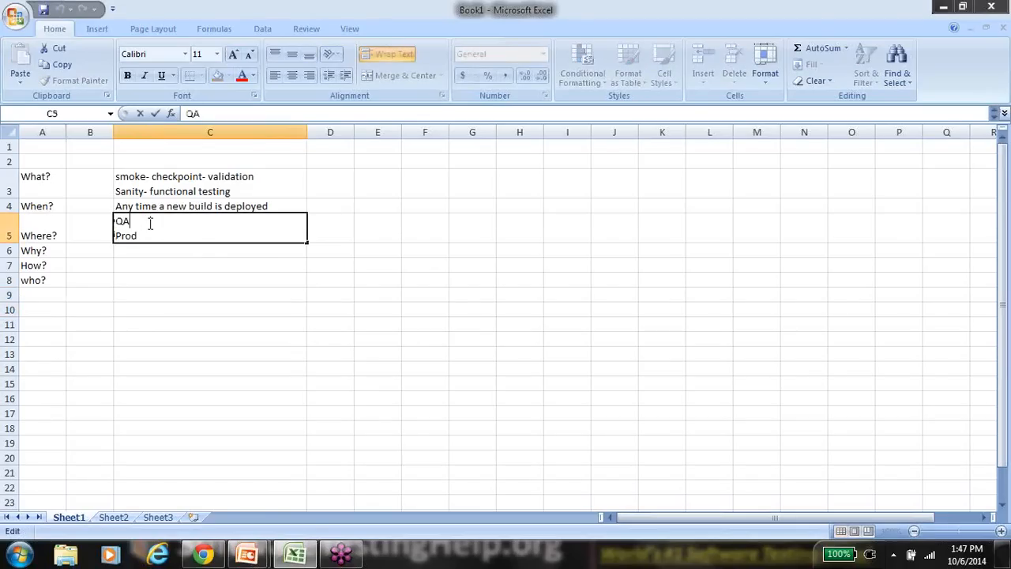
{"action": "type", "text": "-"}
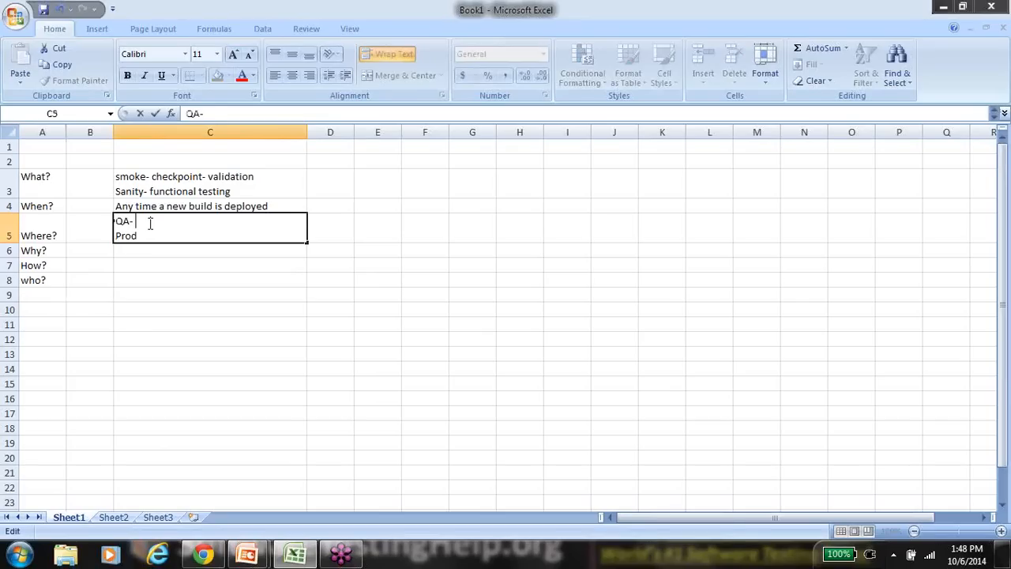
{"action": "type", "text": "Testers"}
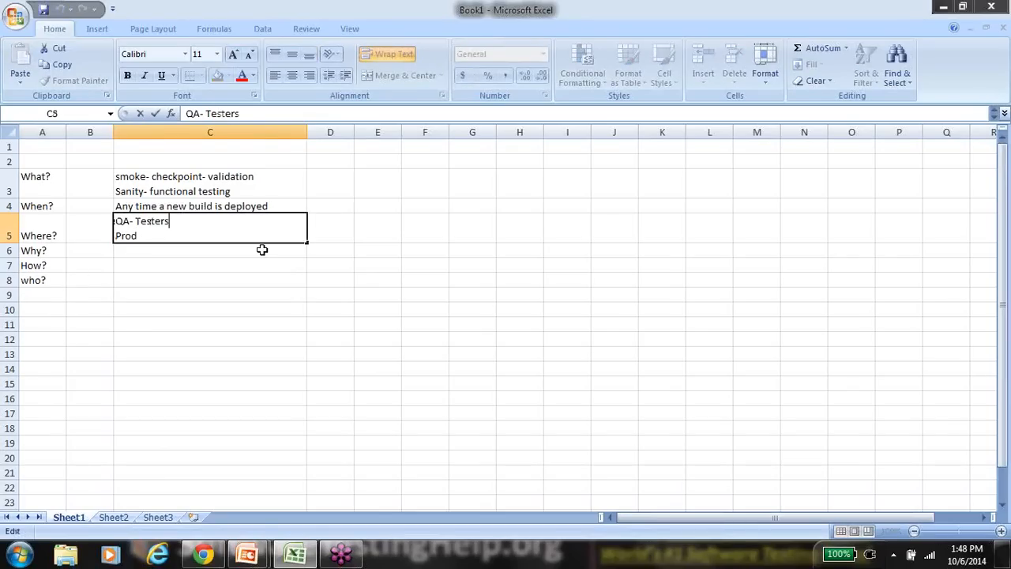
{"action": "type", "text": ", QA"}
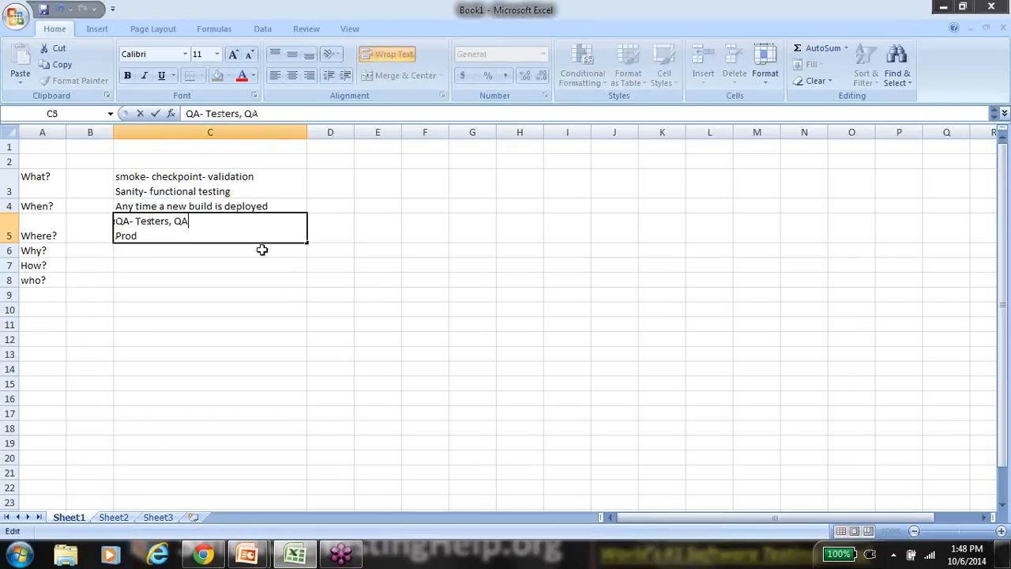
{"action": "type", "text": "team"}
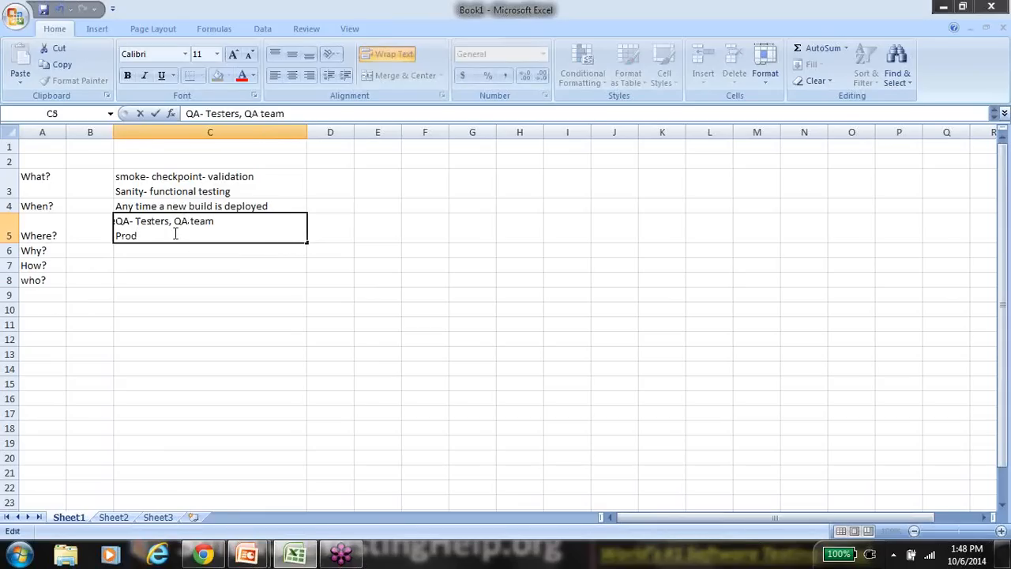
{"action": "type", "text": "-"}
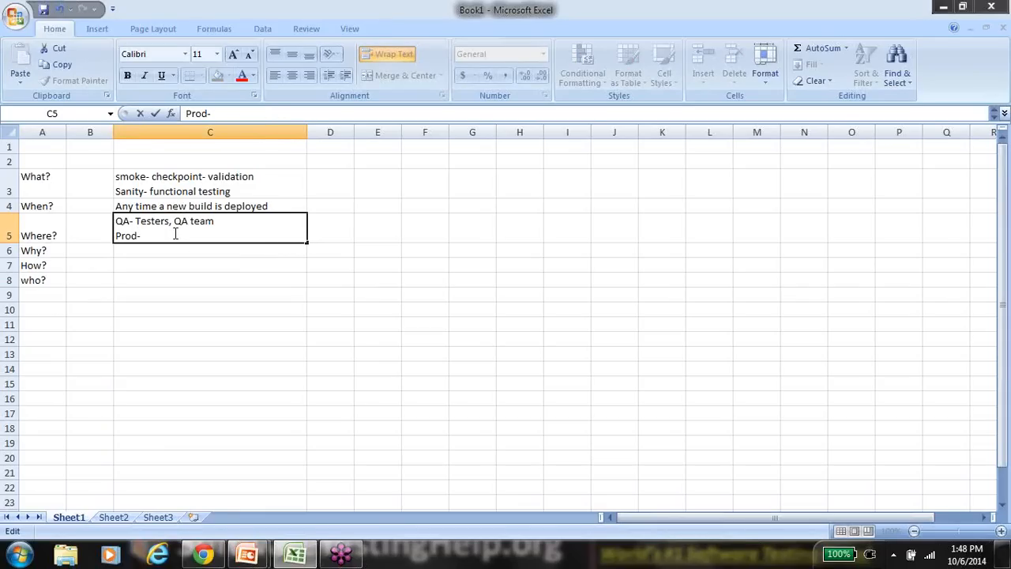
Step: Add 'Prod- smoke and sanity- QA team,' and start an 'Operations team' line in C5
{"action": "type", "text": "smok"}
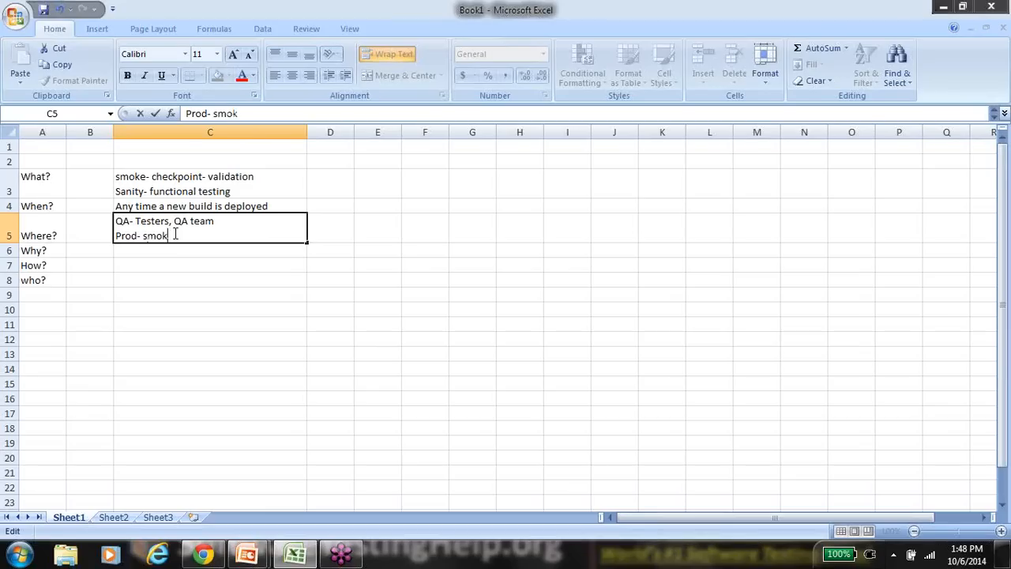
{"action": "type", "text": "e and sanity-"}
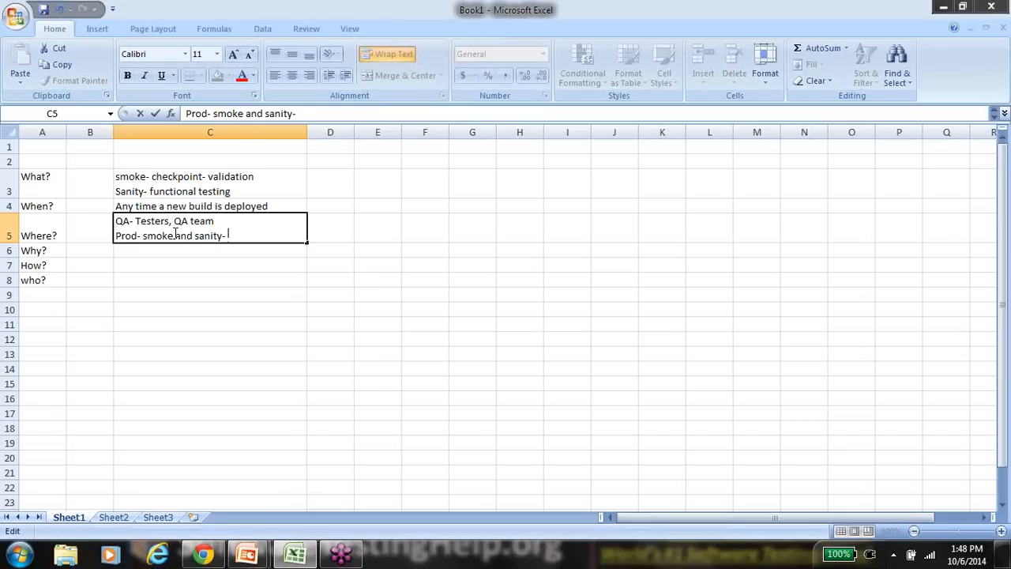
{"action": "type", "text": "QA team"}
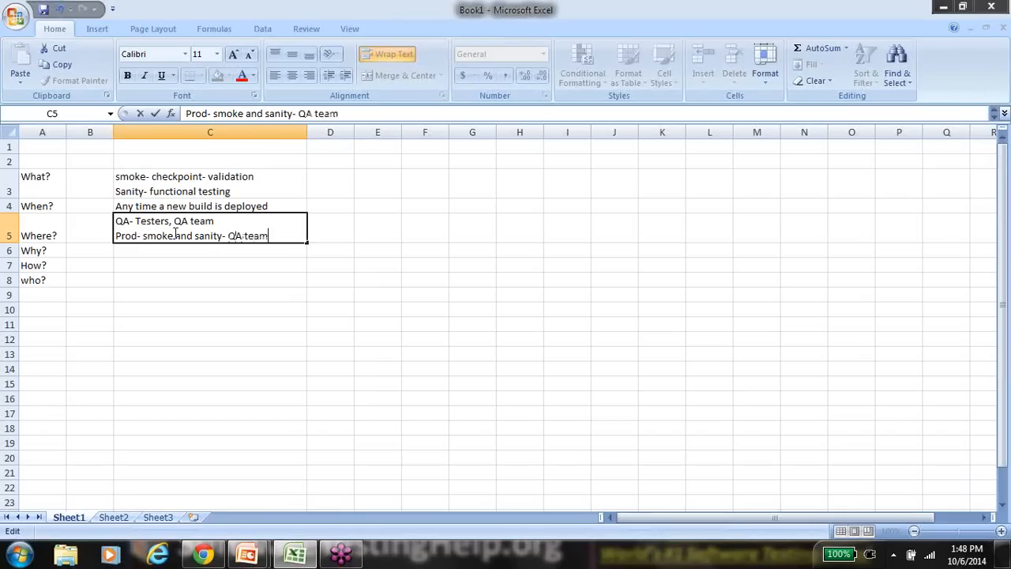
{"action": "type", "text": ","}
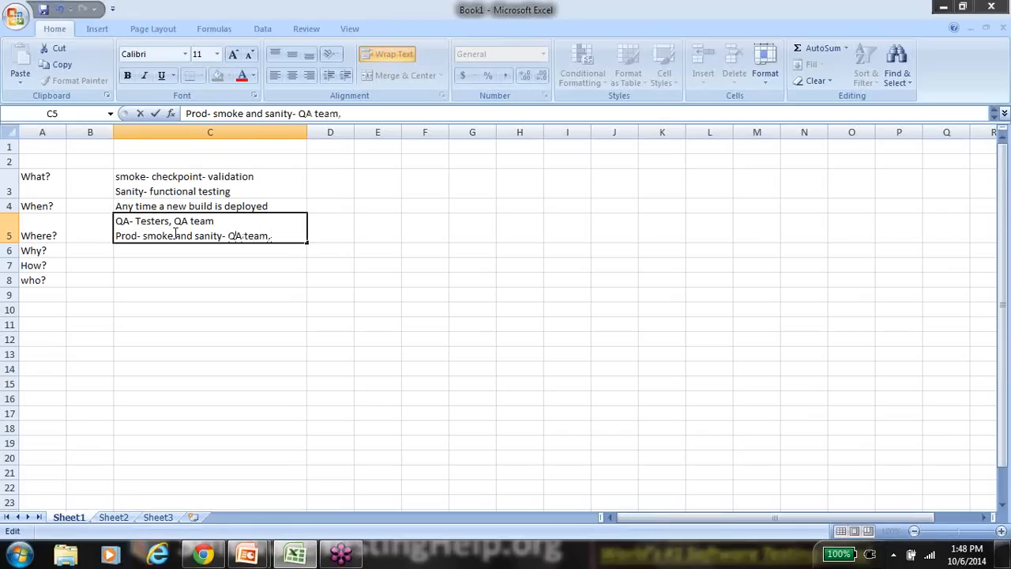
{"action": "type", "text": "Operations team("}
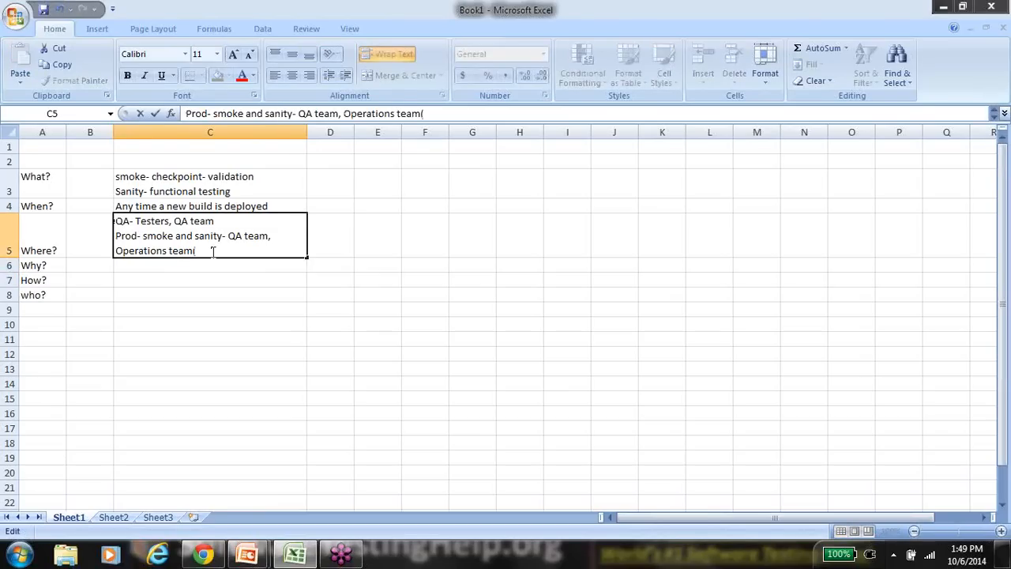
Step: Finish C5 with '(QA team would provide - the steps or test cases)'
{"action": "type", "text": "QA team would provide - the step"}
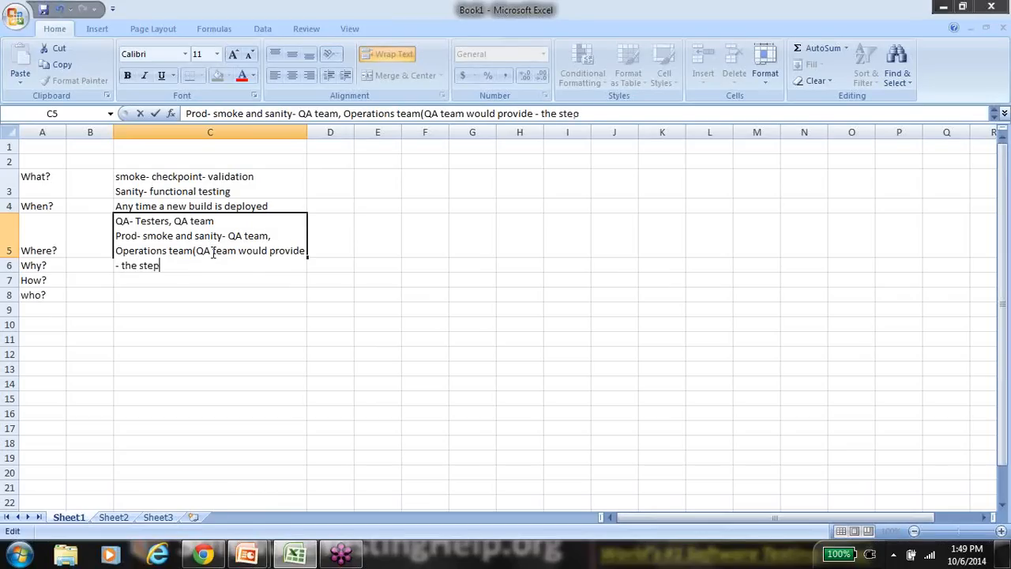
{"action": "type", "text": "s or test cases"}
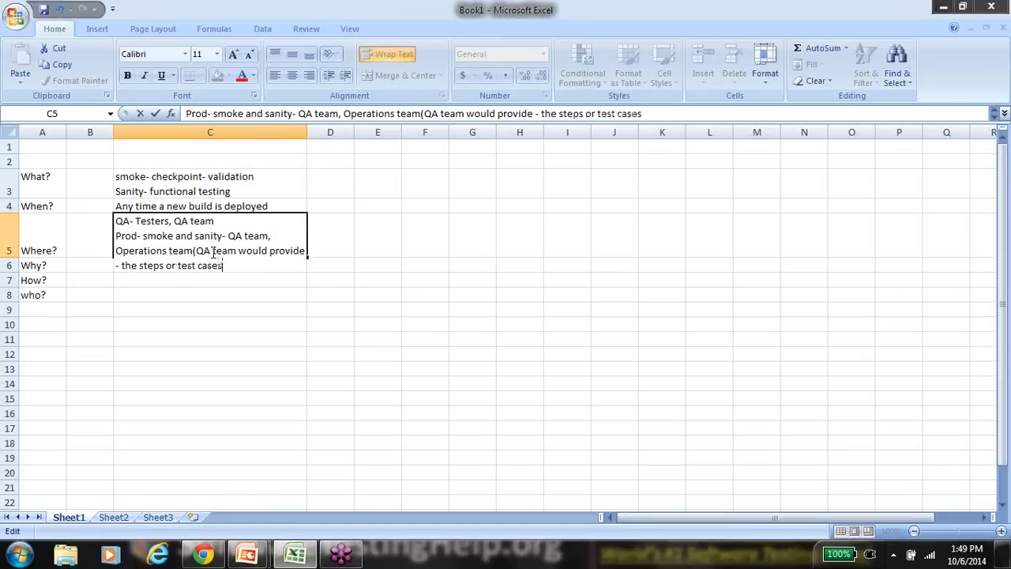
{"action": "type", "text": ")"}
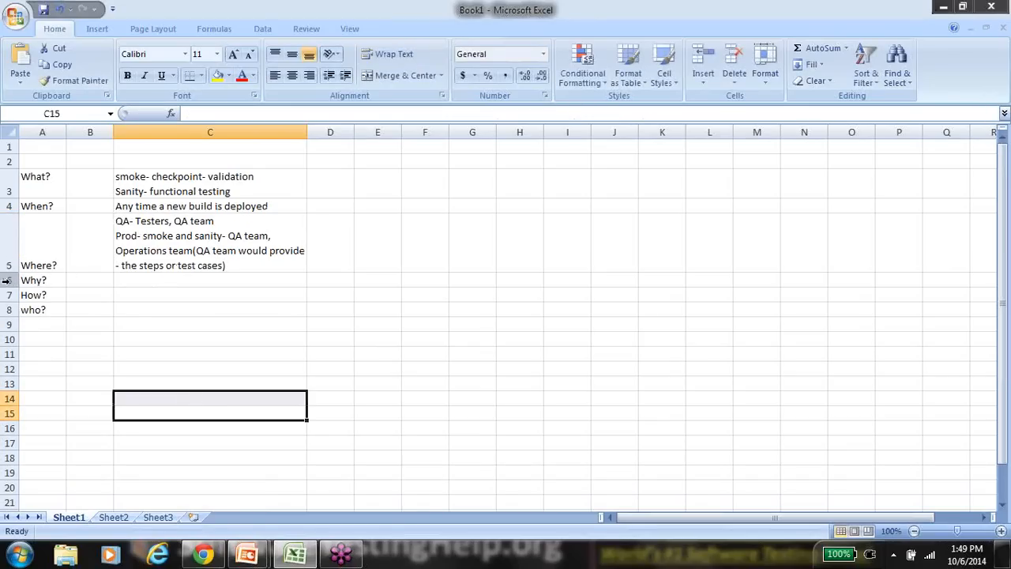
Step: Select C6 for Why? and begin typing 'Make sure that t'
{"action": "left_click", "coordinate": [208, 281]}
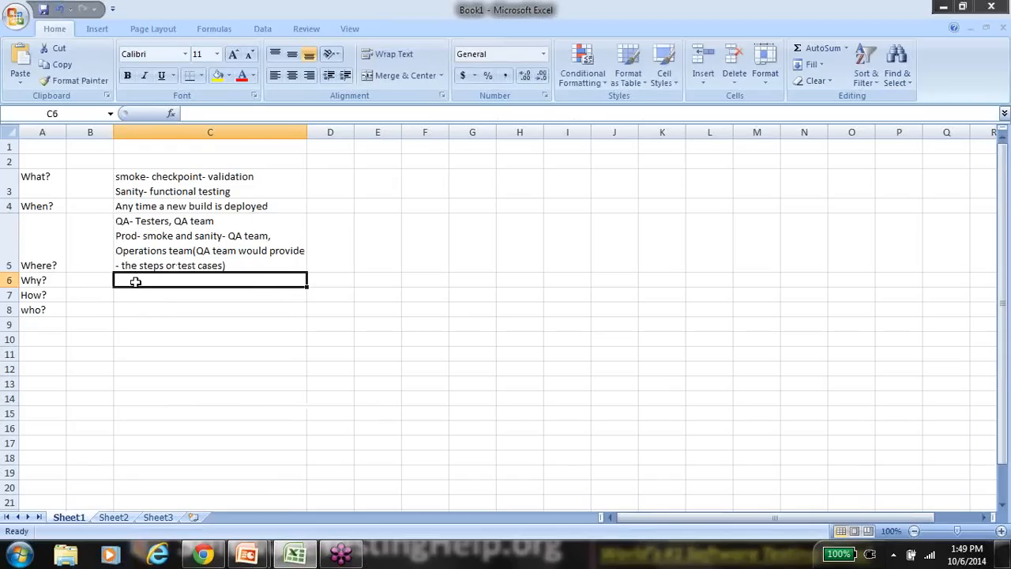
{"action": "mouse_move", "coordinate": [170, 313]}
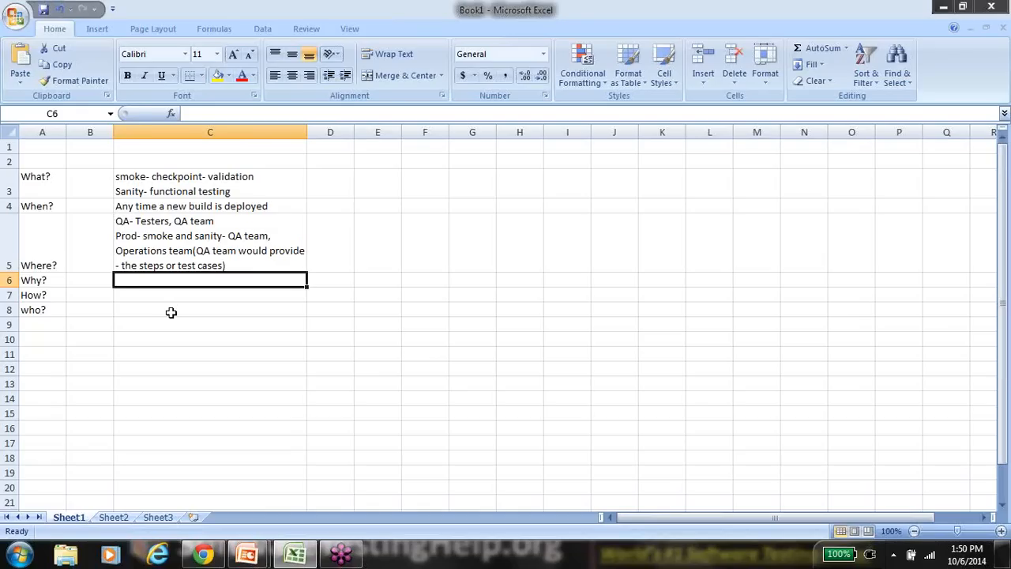
{"action": "type", "text": "Make sure that t"}
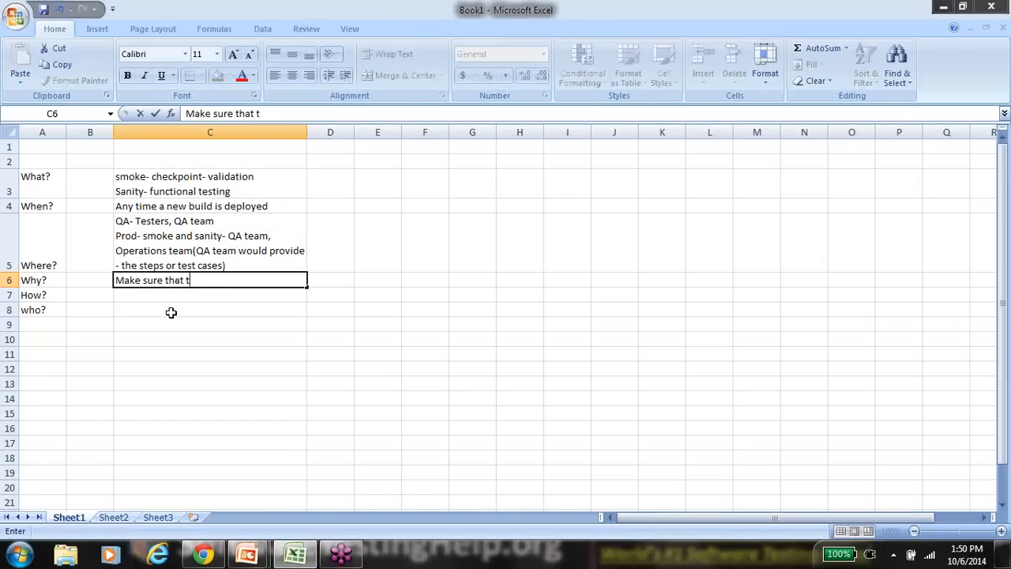
Step: Complete C6: QA env AUT is ready to test, AUT is consistent and stable- Prod
{"action": "type", "text": "he QA team"}
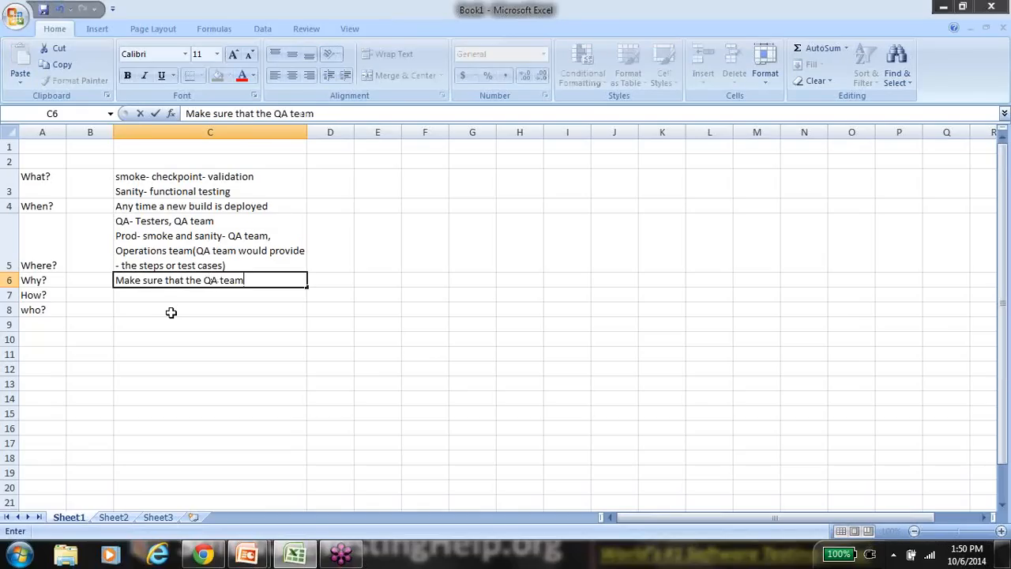
{"action": "type", "text": "'s"}
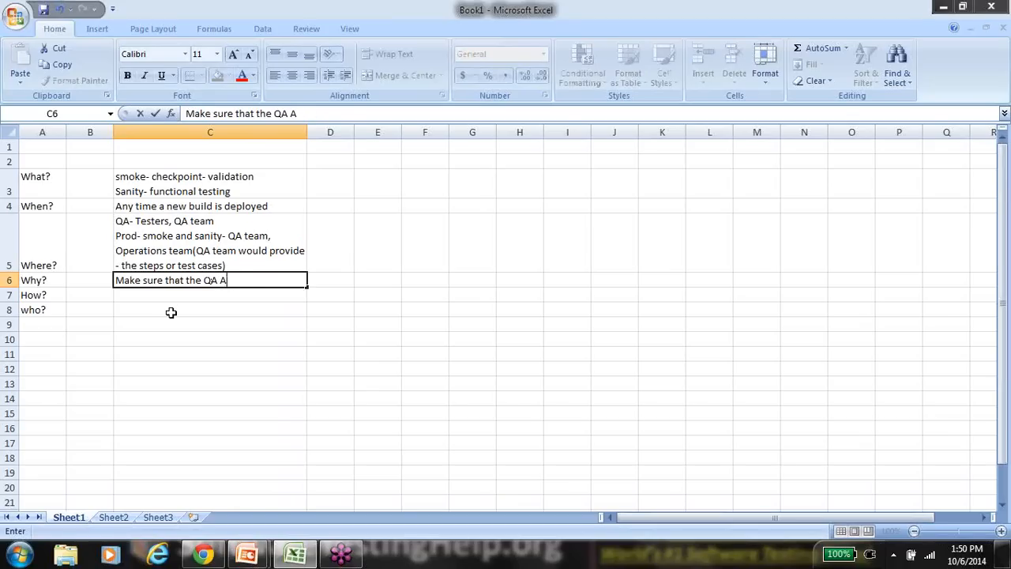
{"action": "key", "text": "Backspace"}
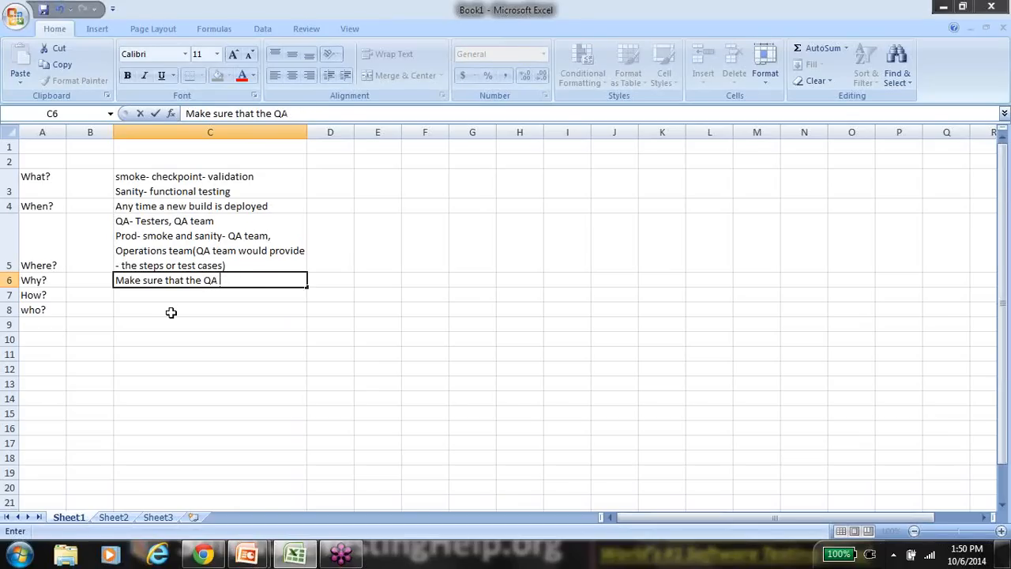
{"action": "type", "text": "env AUT is rea"}
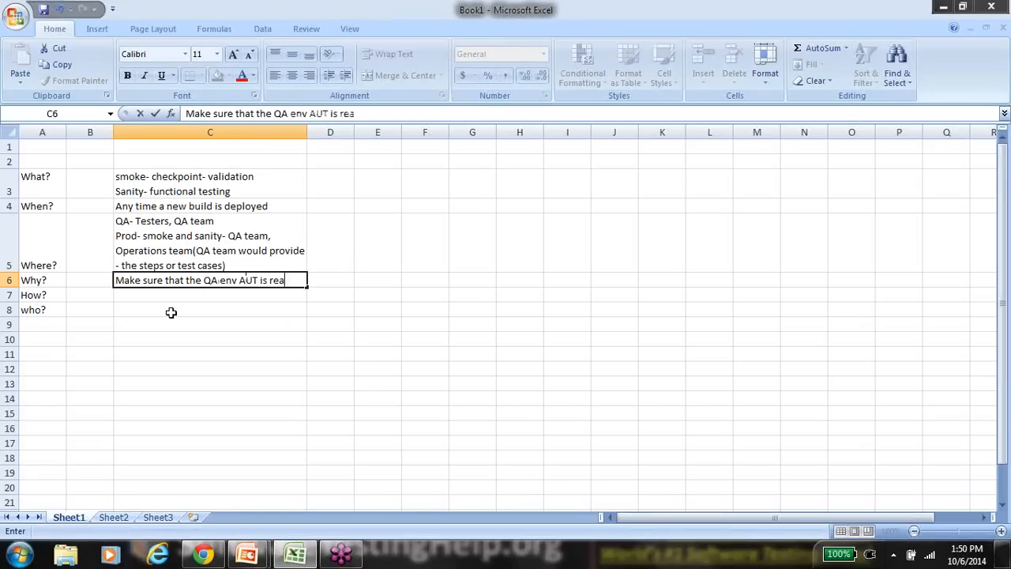
{"action": "type", "text": "dy to test"}
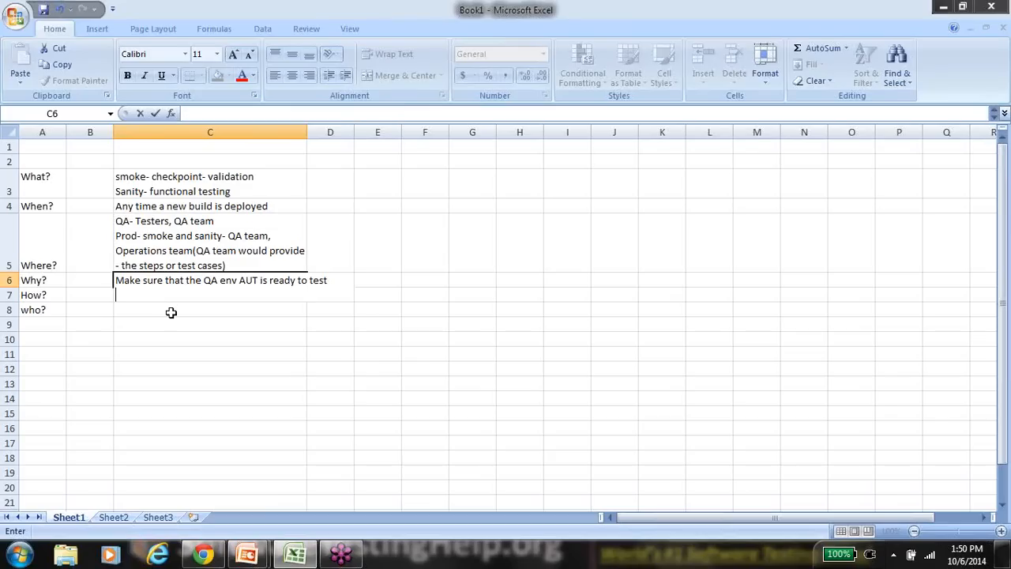
{"action": "type", "text": "AUT is"}
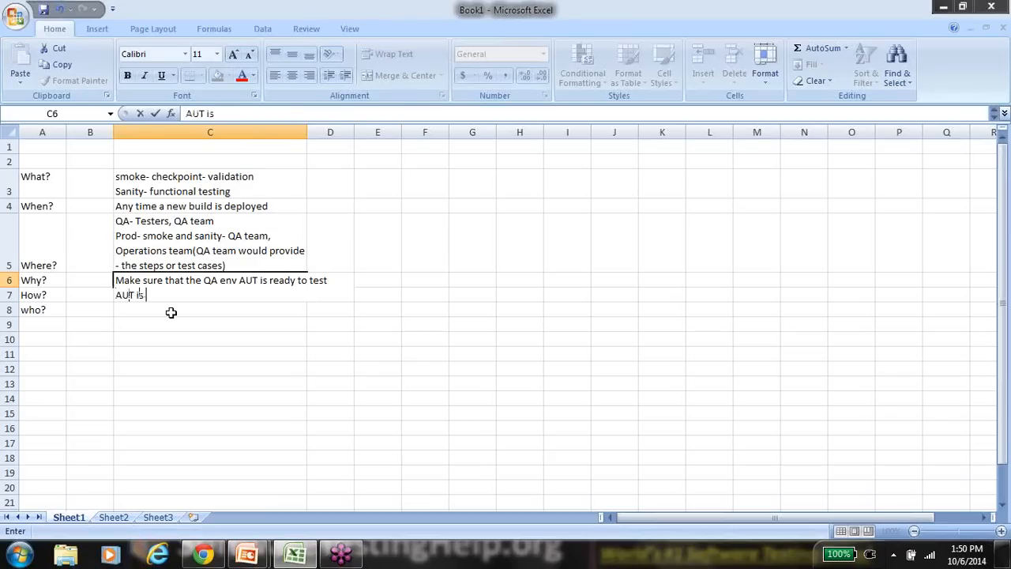
{"action": "type", "text": "consistent and"}
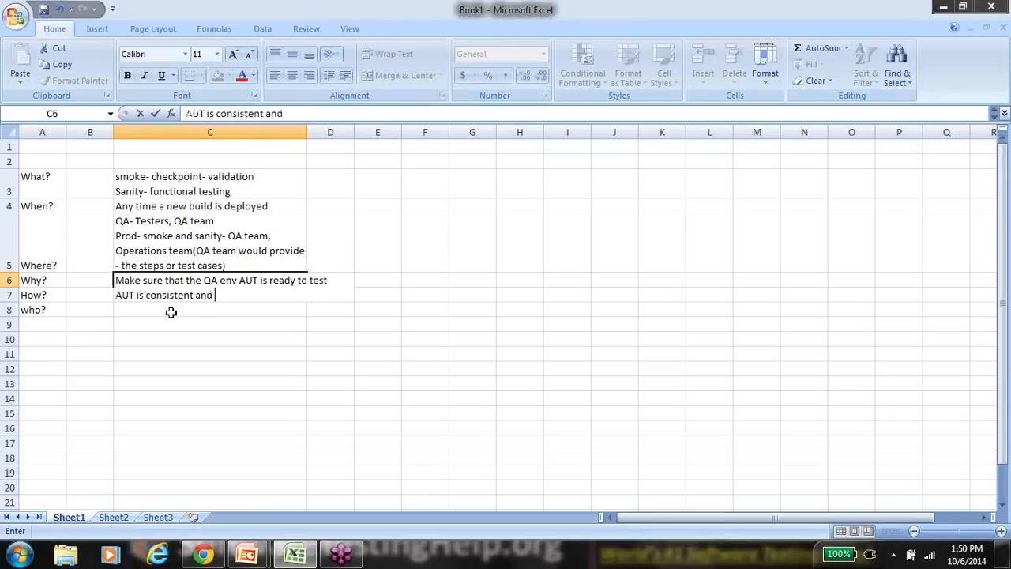
{"action": "type", "text": "stable-"}
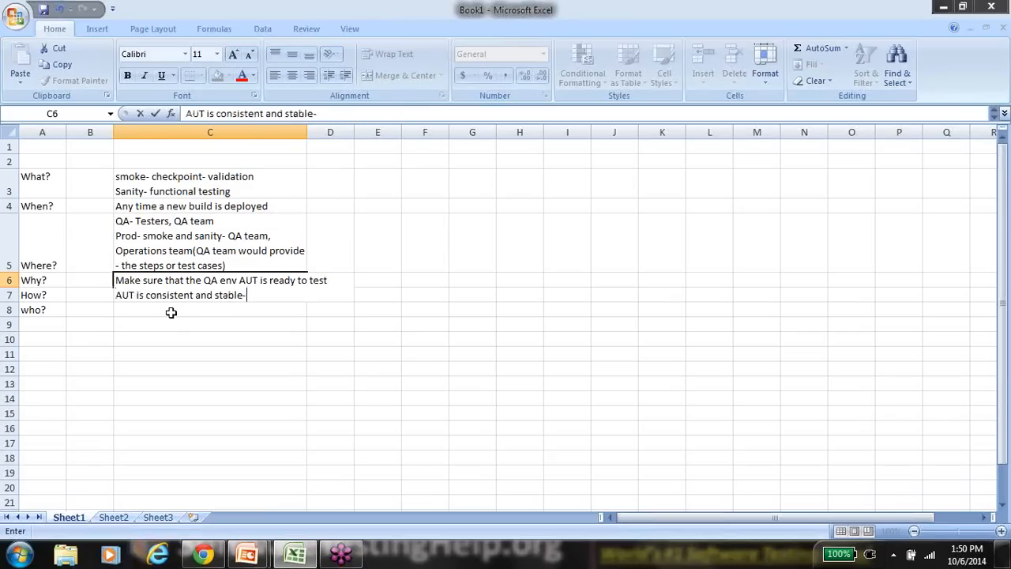
{"action": "type", "text": "Prod"}
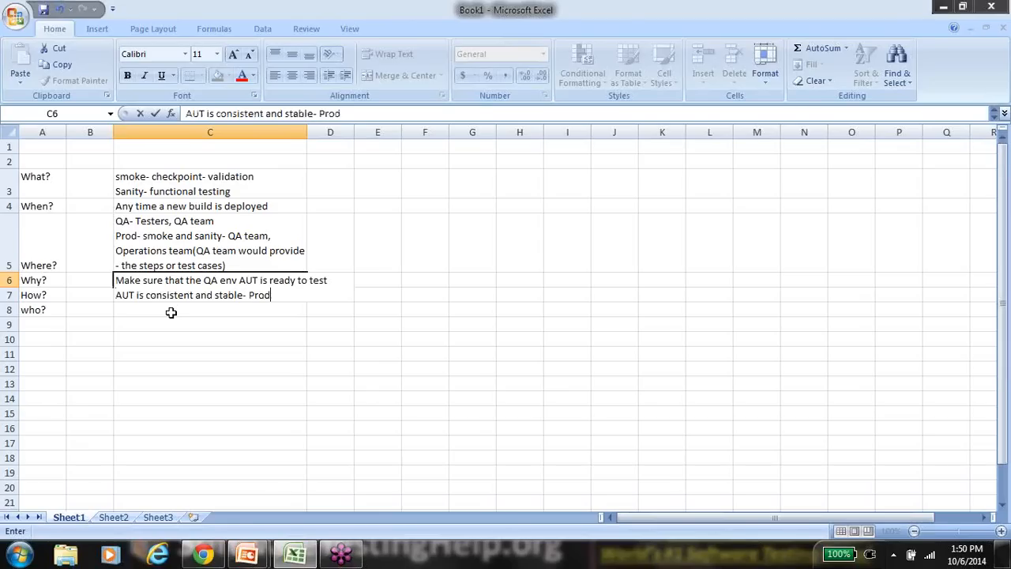
{"action": "key", "text": "Return"}
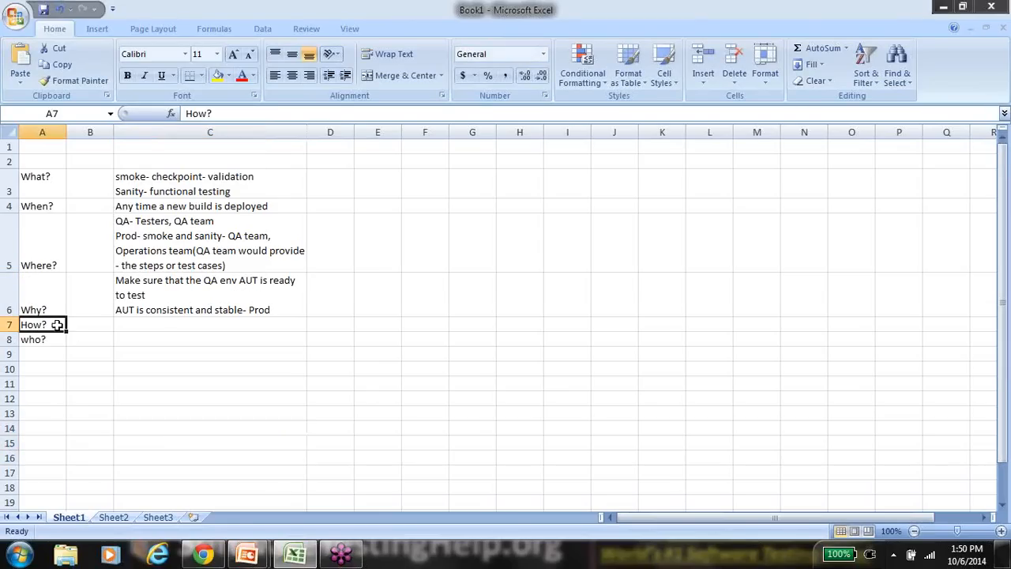
Step: Enter 'Smoke- configuration- document' as the How? answer in C7
{"action": "left_click", "coordinate": [208, 324]}
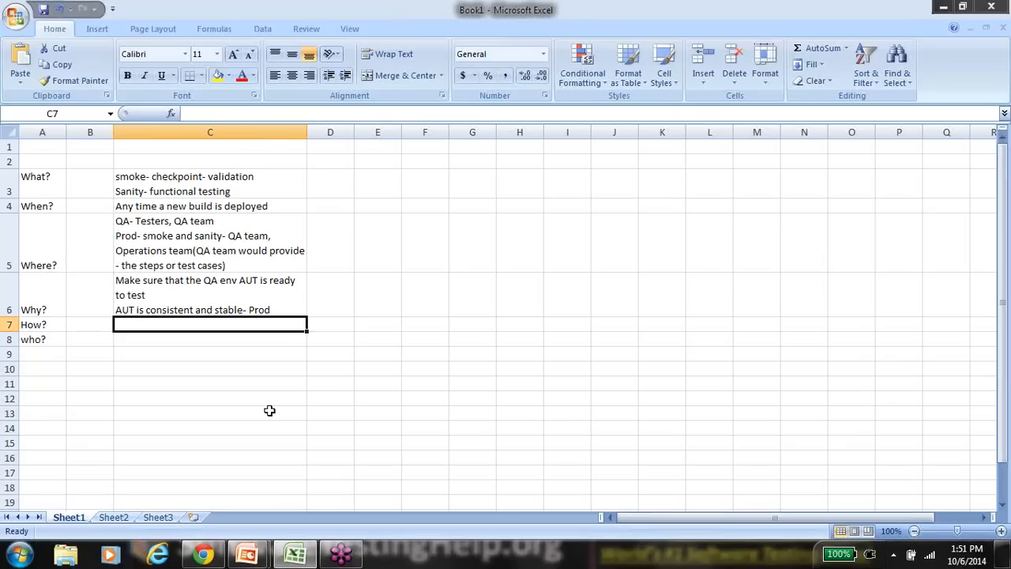
{"action": "type", "text": "Sao"}
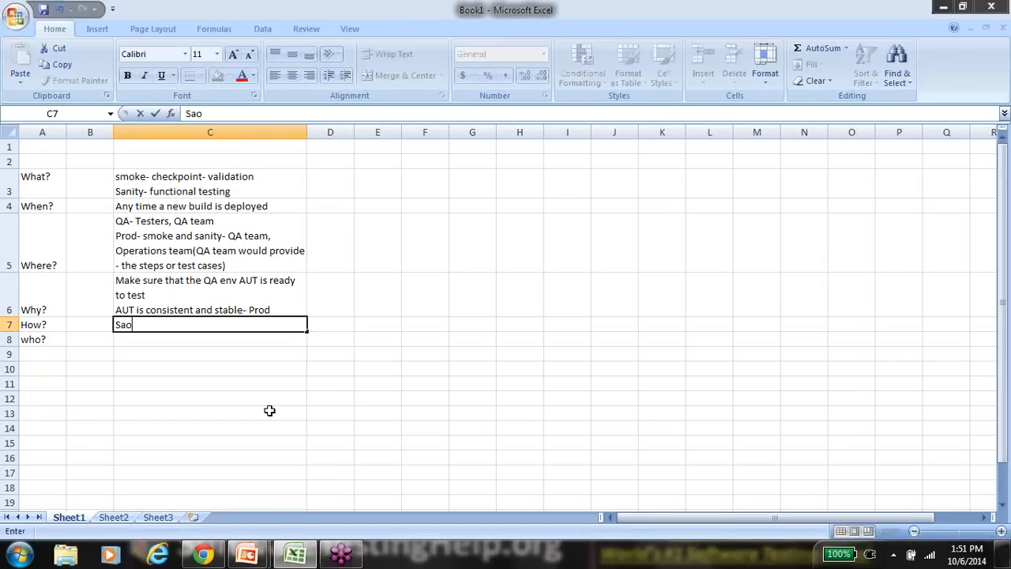
{"action": "type", "text": "Smoke-"}
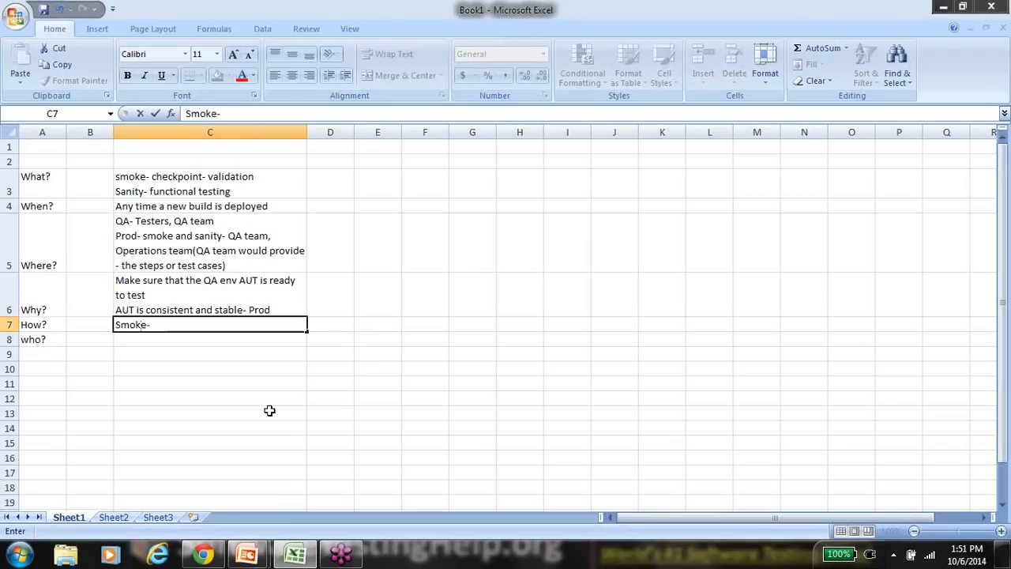
{"action": "type", "text": "configu"}
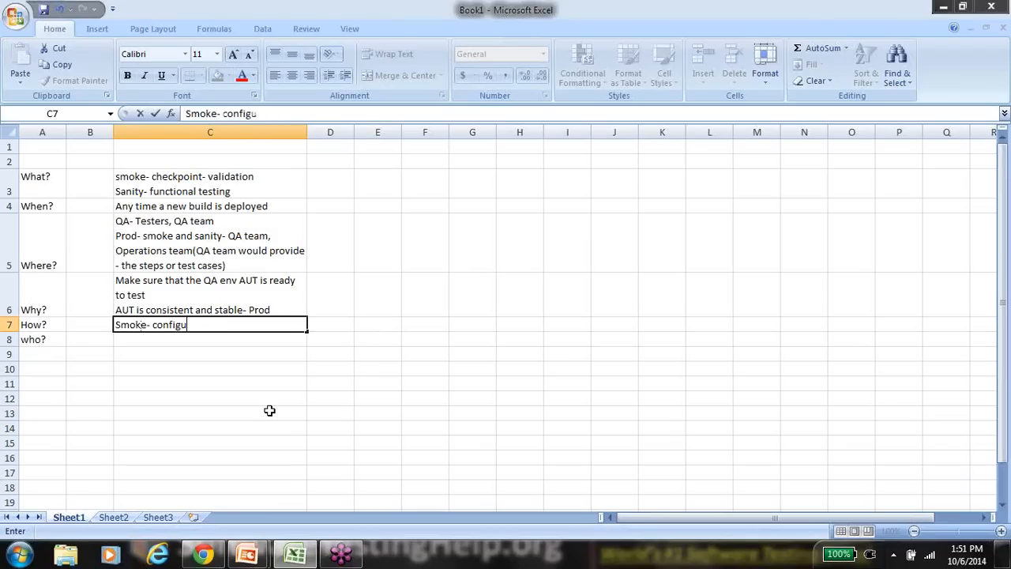
{"action": "type", "text": "ration"}
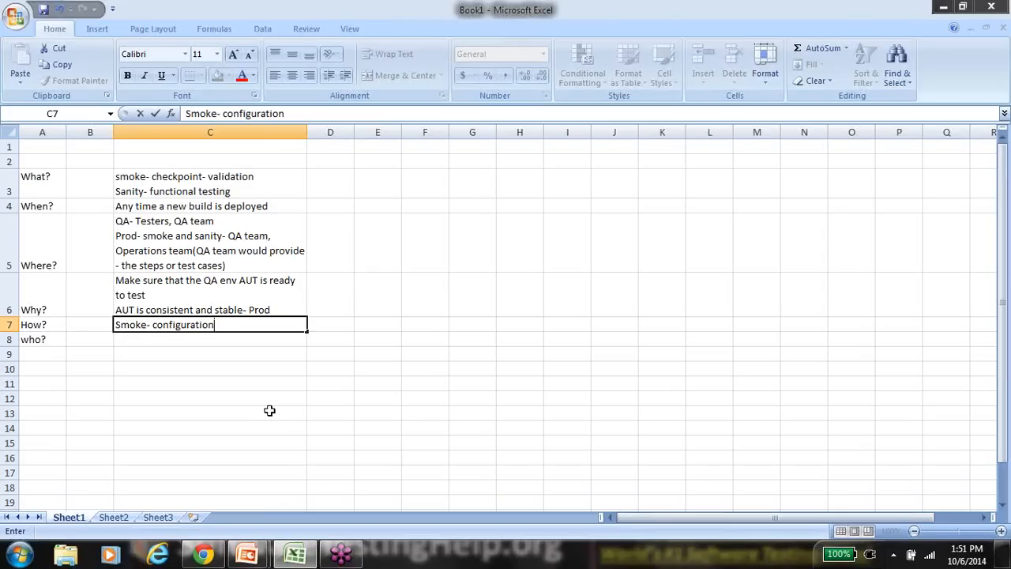
{"action": "type", "text": "- doc"}
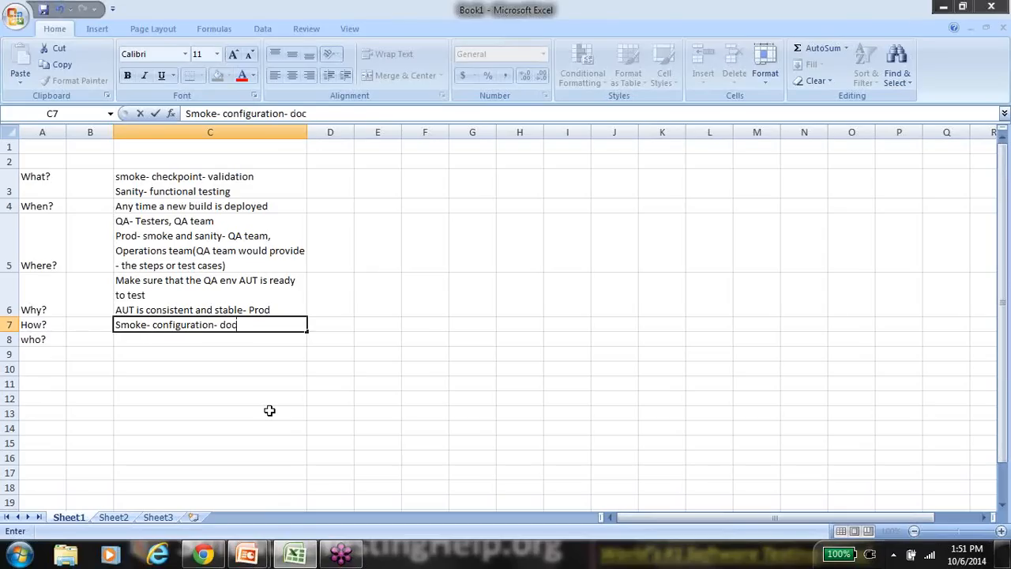
{"action": "type", "text": "ument"}
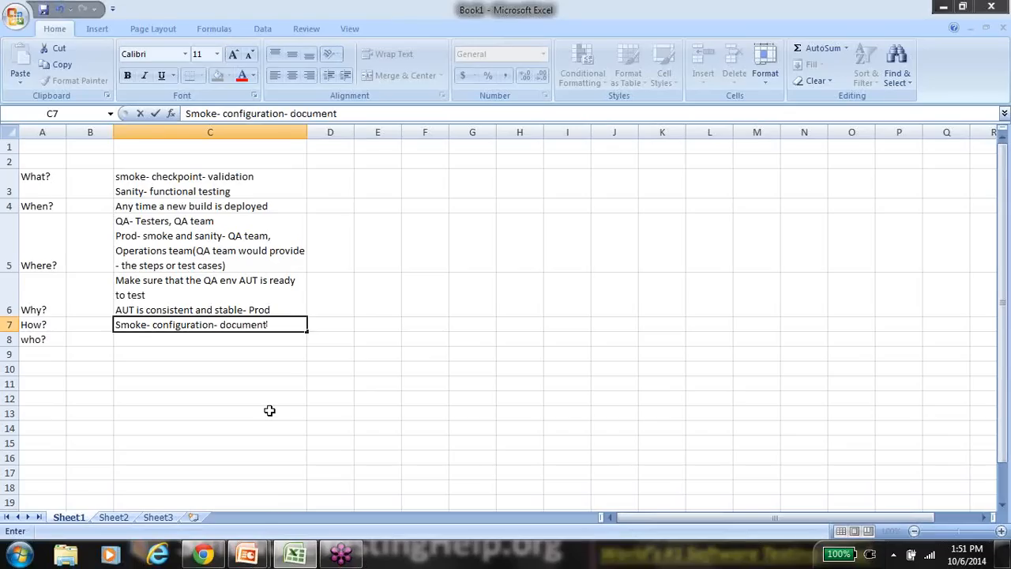
{"action": "key", "text": "BackSpace"}
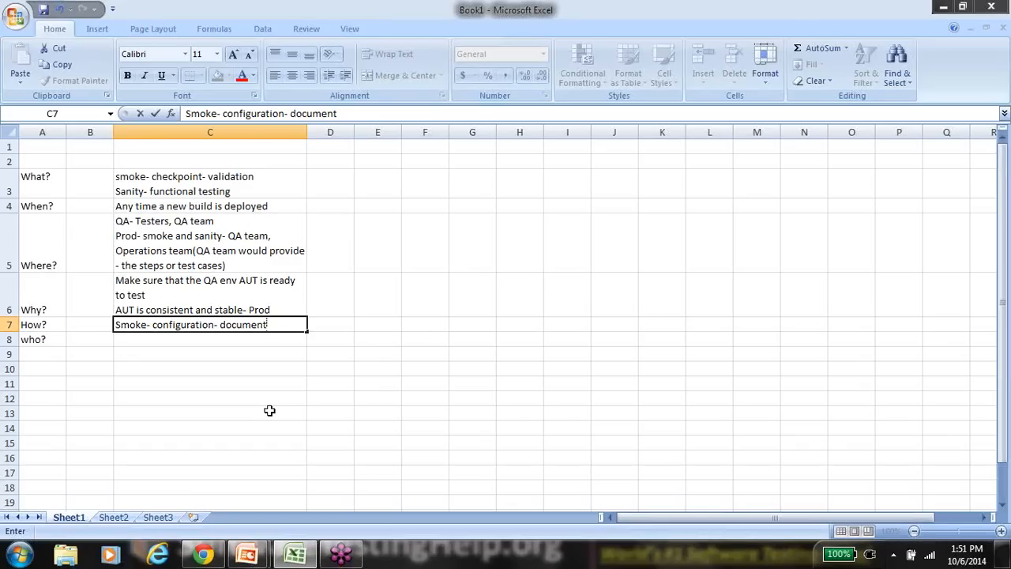
Step: Add the line 'Sanity- test cases- functional test cases' to the How? answer in C7
{"action": "type", "text": "Sanity"}
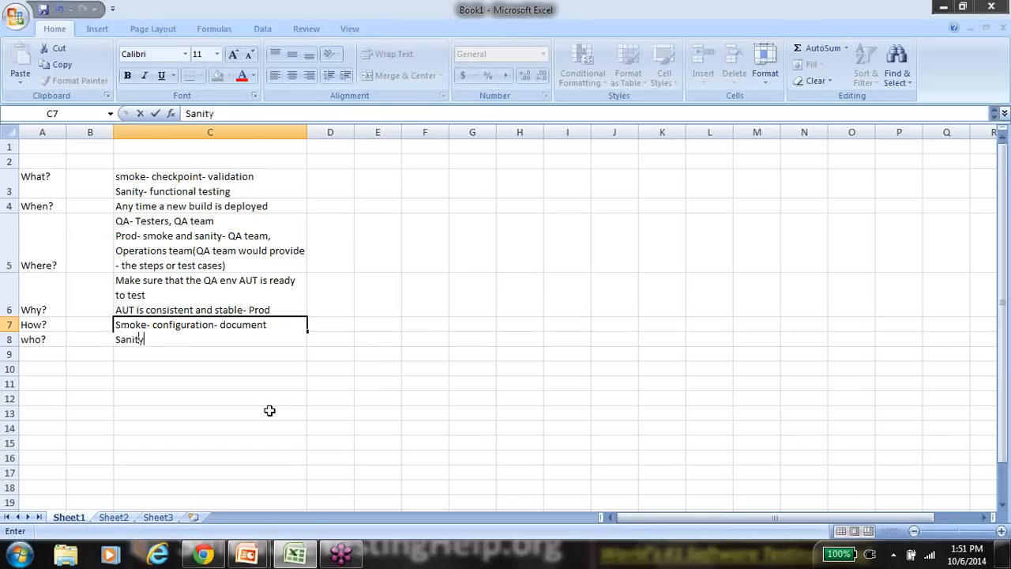
{"action": "type", "text": "- test c"}
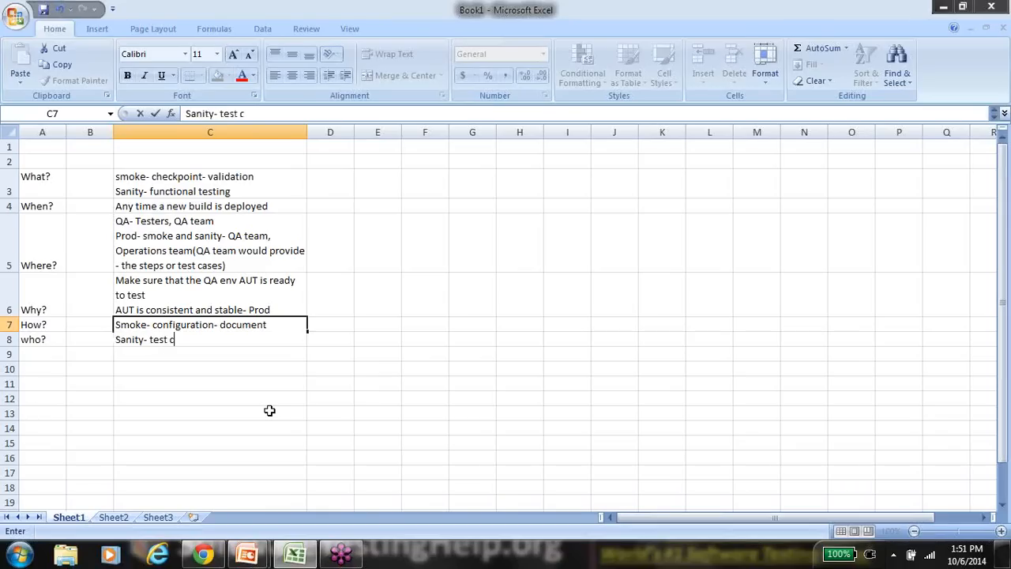
{"action": "type", "text": "ases"}
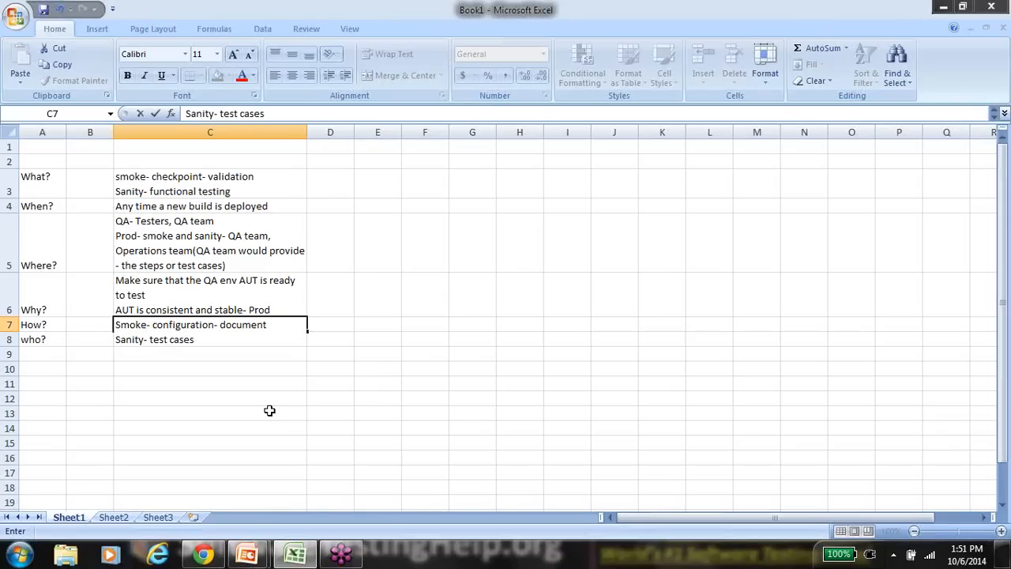
{"action": "type", "text": "-"}
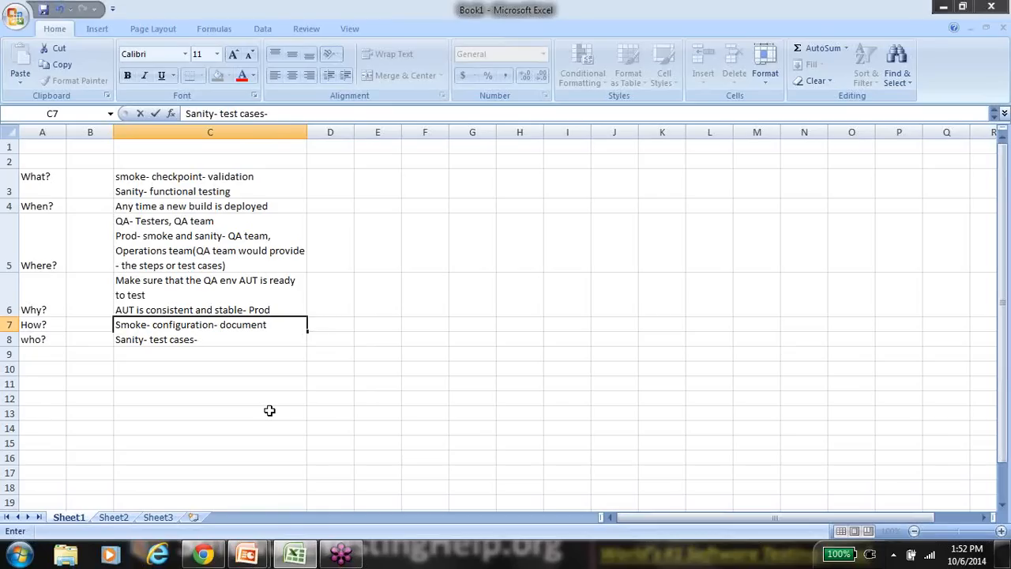
{"action": "type", "text": "f"}
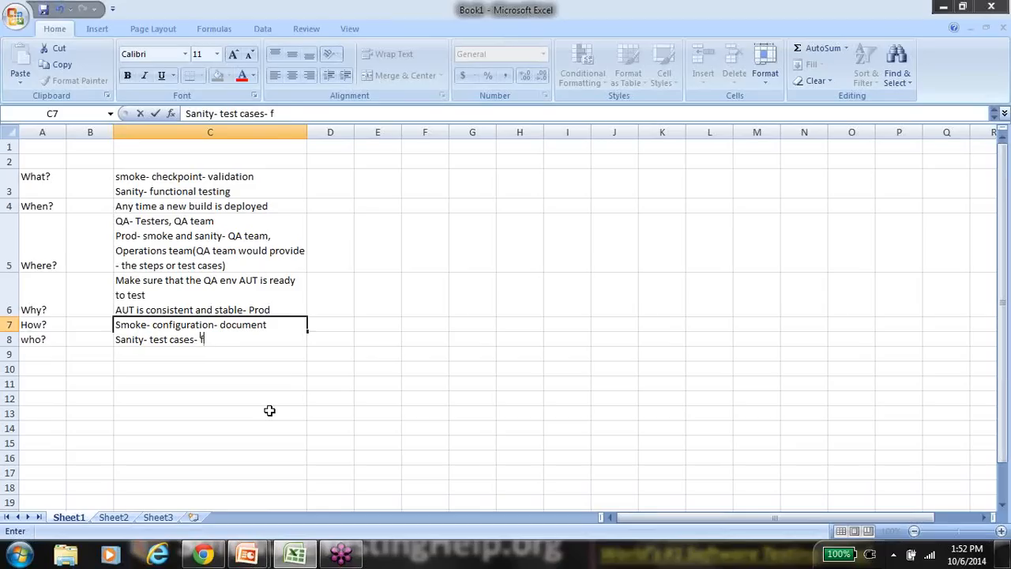
{"action": "type", "text": "u"}
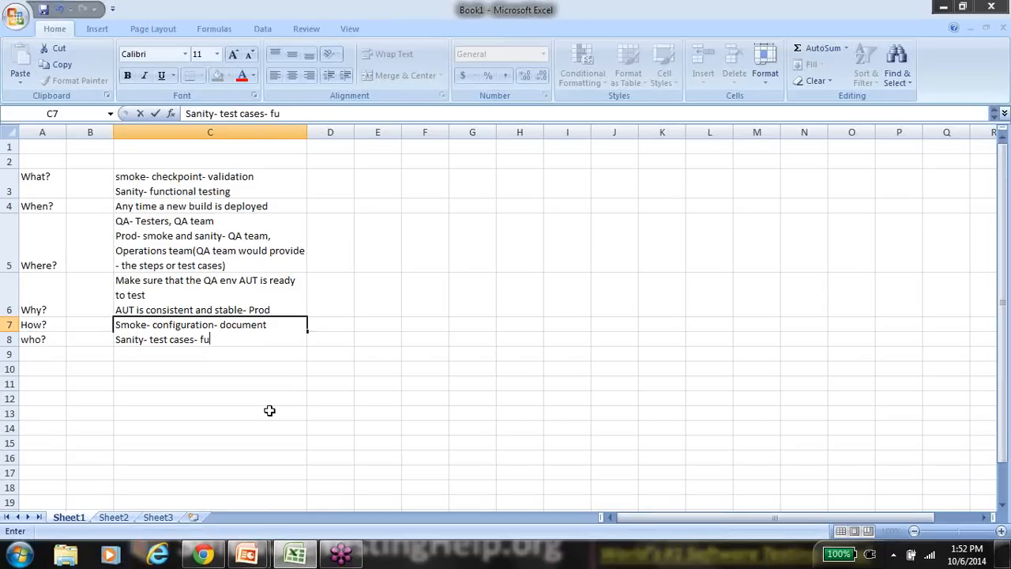
{"action": "type", "text": "nctional test ca"}
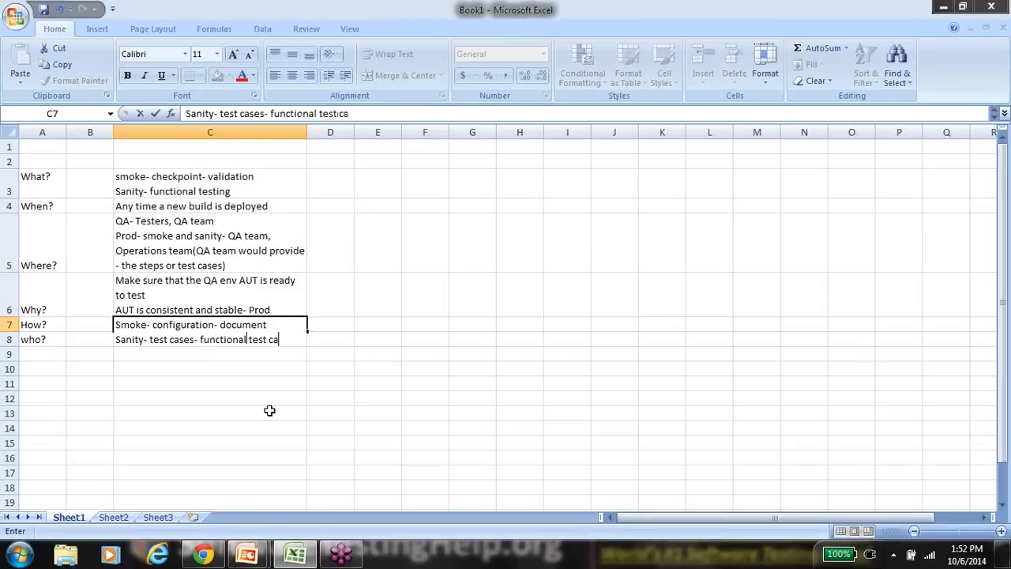
{"action": "type", "text": "ses"}
{"action": "type", "text": "Sanity test s"}
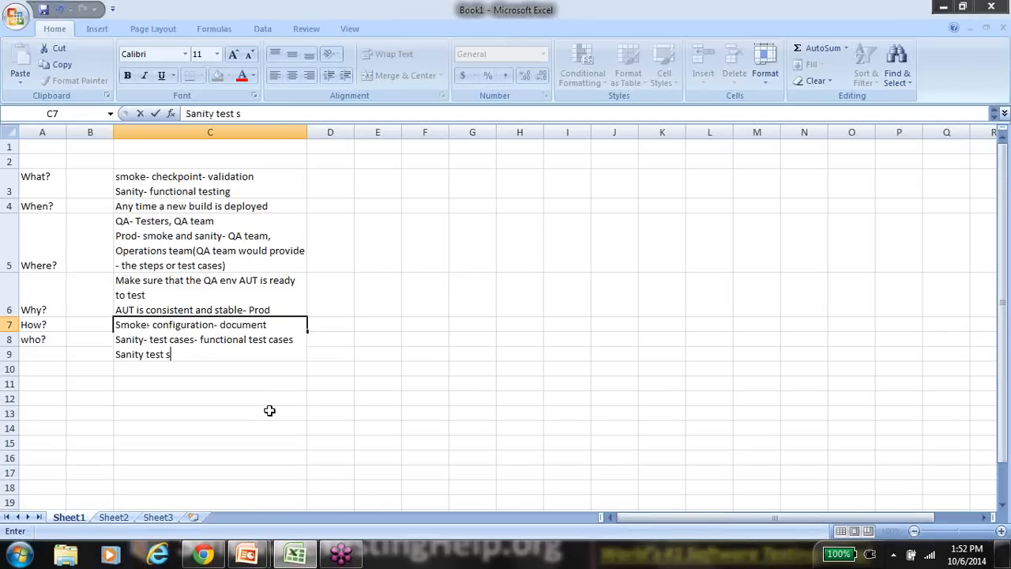
Step: Add the line 'Sanity test suite- sub set of the functional test cases' below it
{"action": "type", "text": "uite- sub set"}
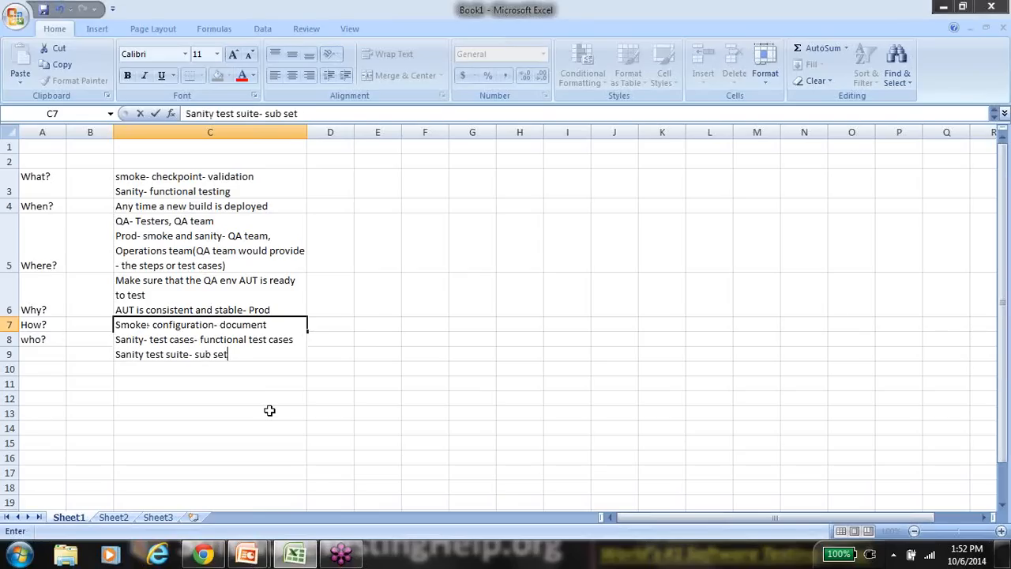
{"action": "type", "text": "of the fucnt"}
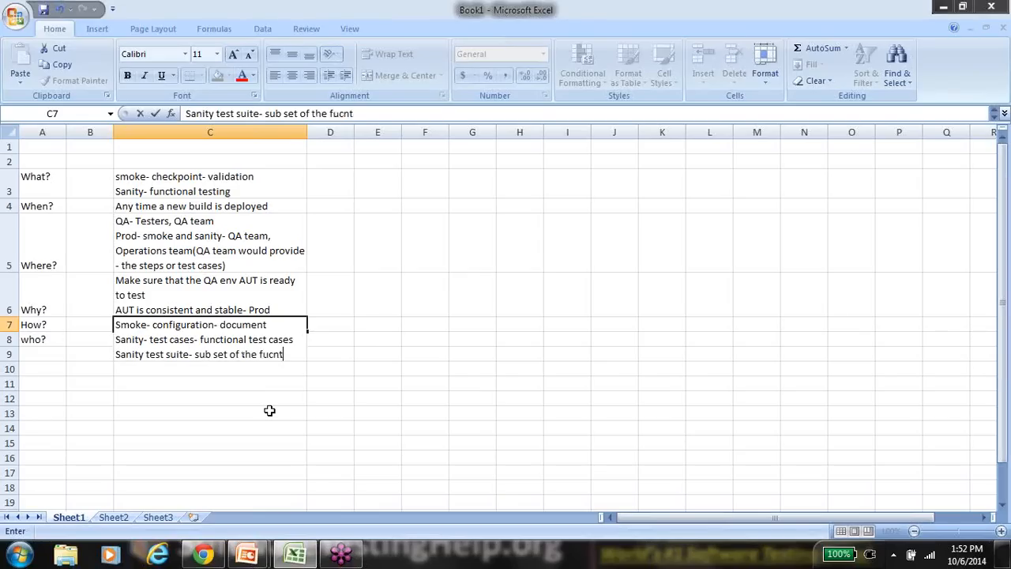
{"action": "type", "text": "i"}
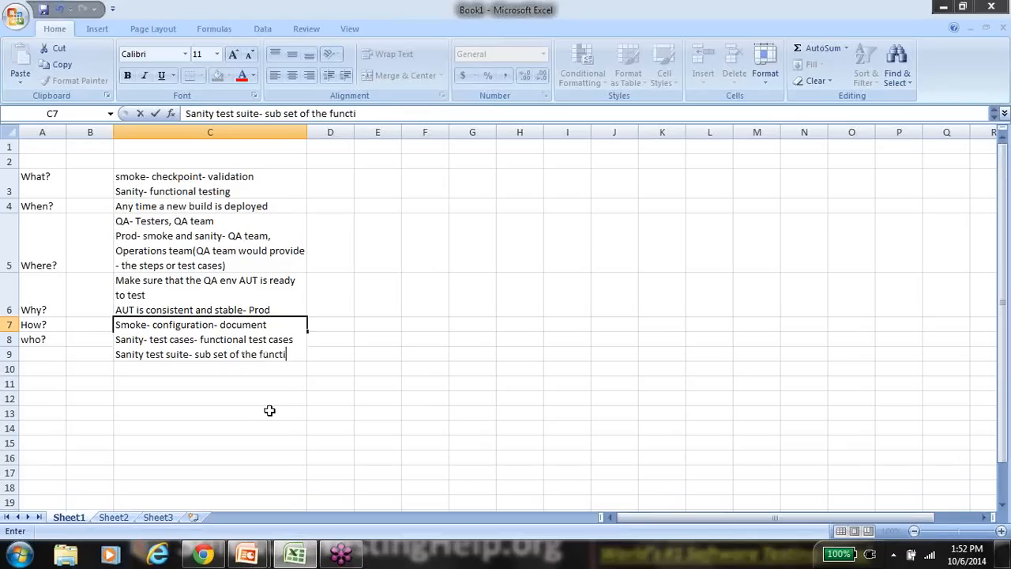
{"action": "type", "text": "onal test cases"}
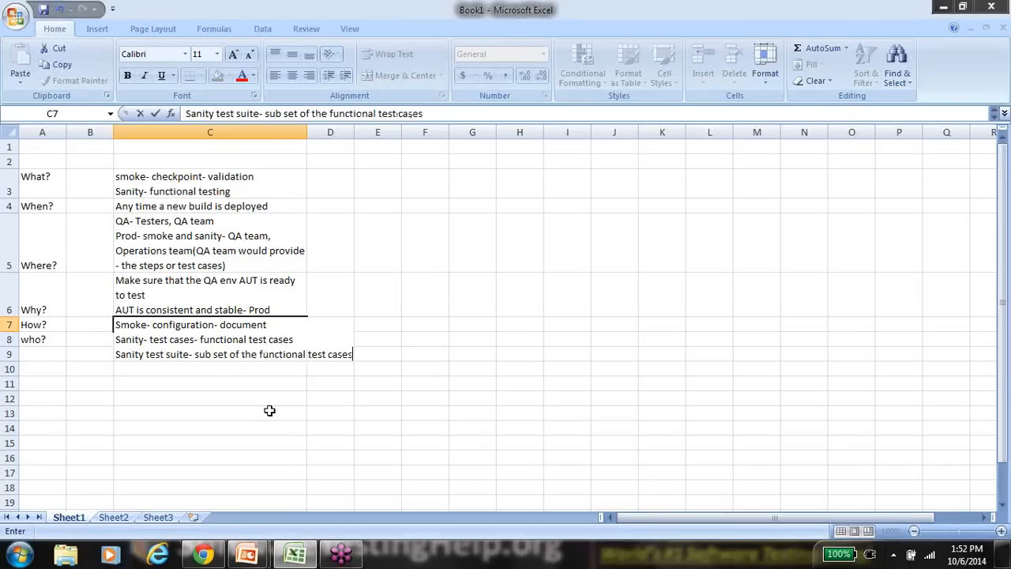